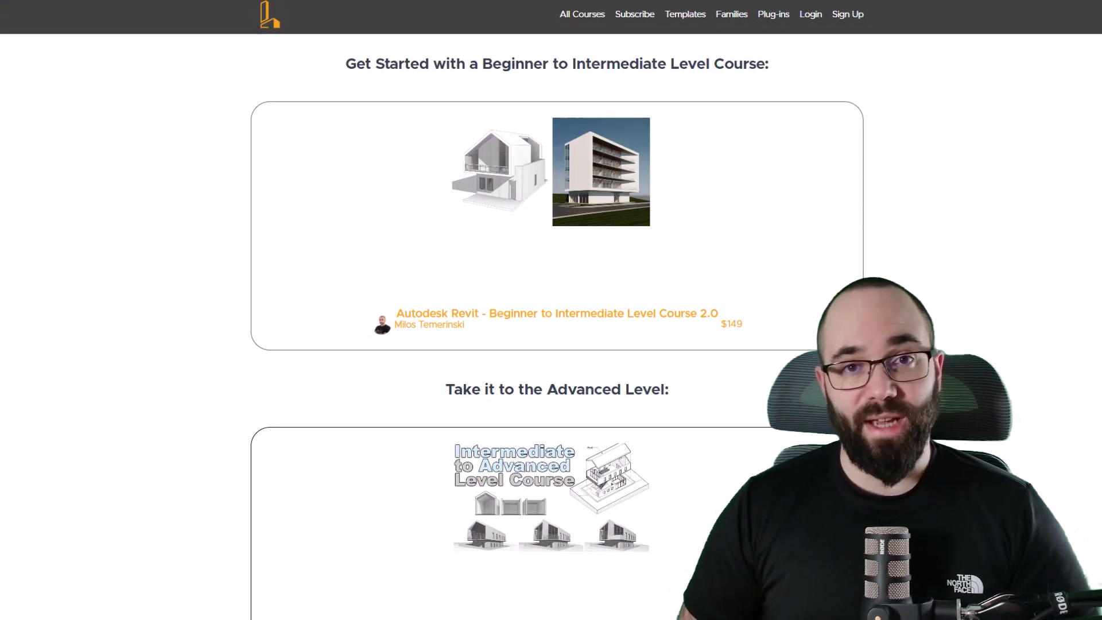
Zoom in on the 3D model lines, select a wavy outline curve, then open the Site plan
scroll(down, 3)
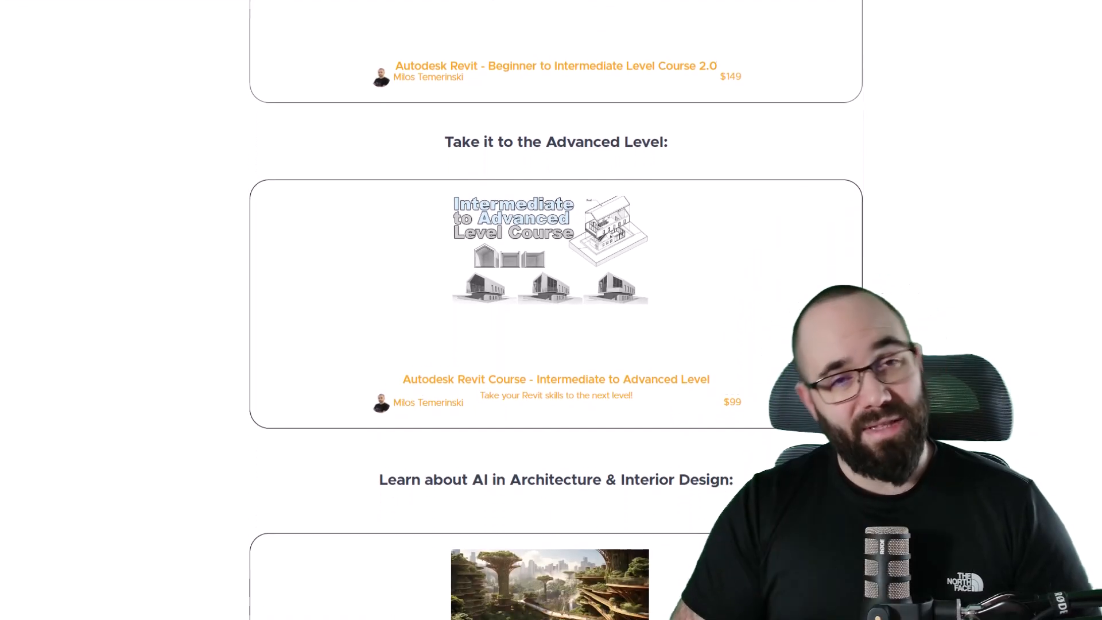
scroll(down, 3)
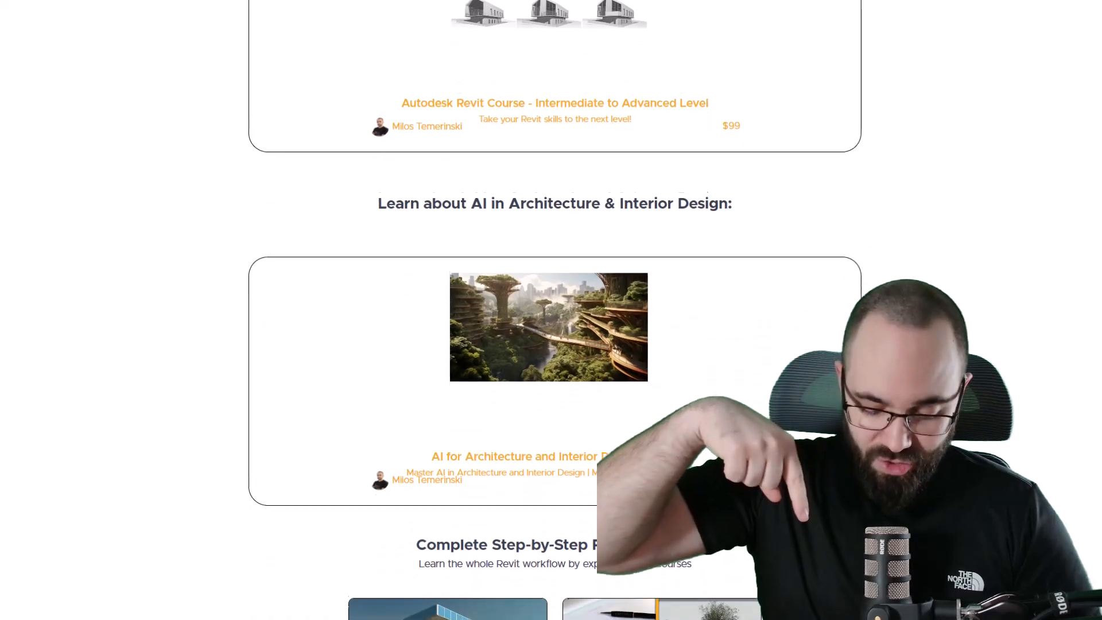
scroll(down, 3)
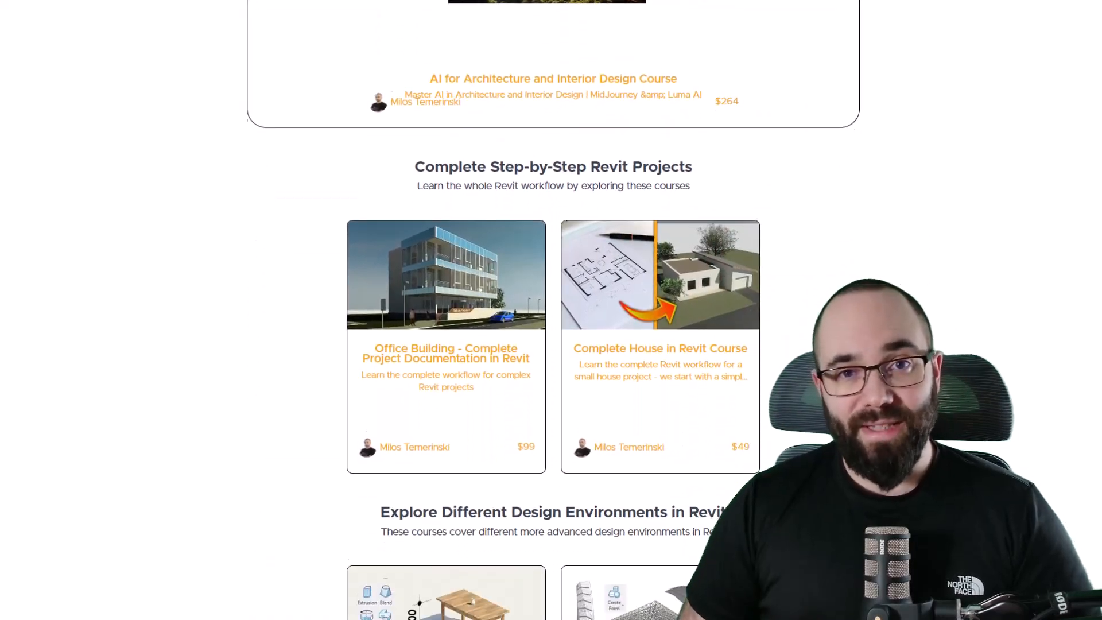
scroll(down, 3)
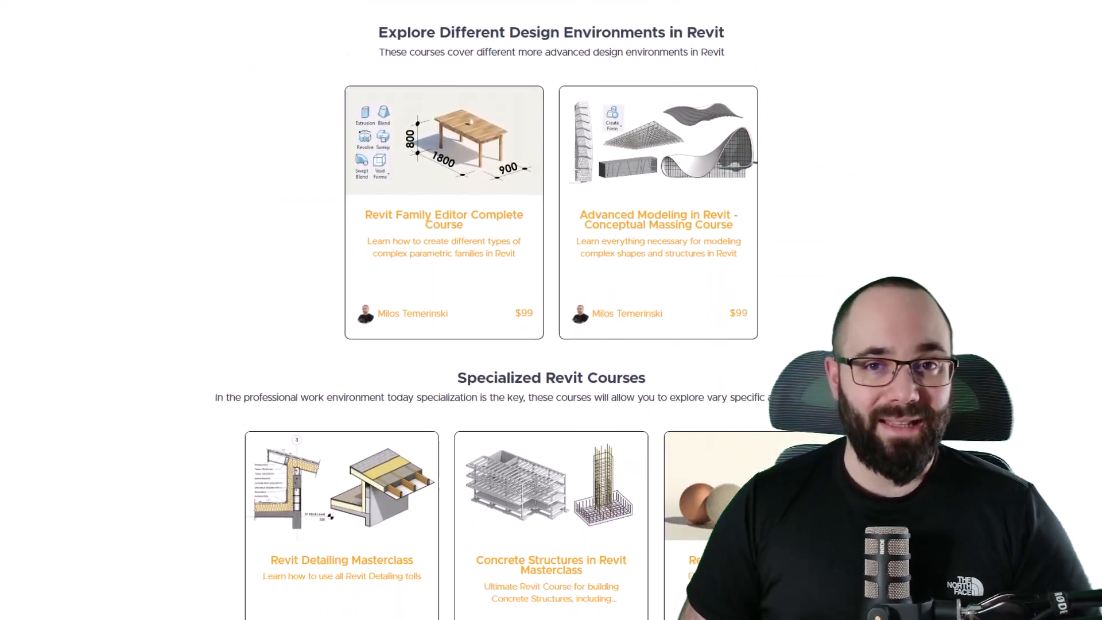
scroll(down, 3)
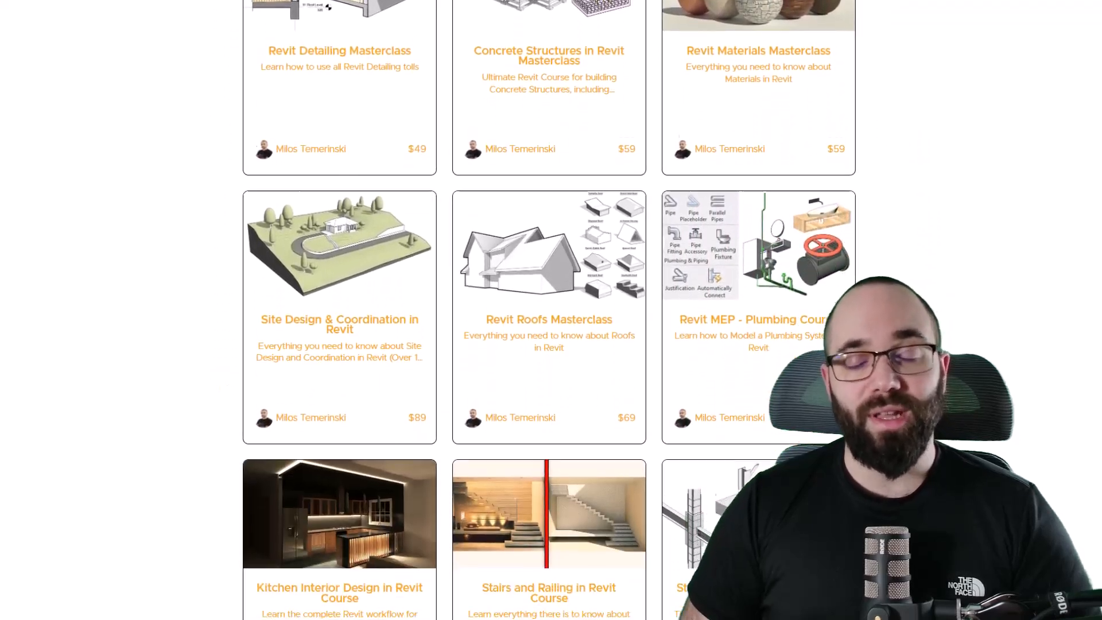
scroll(down, 3)
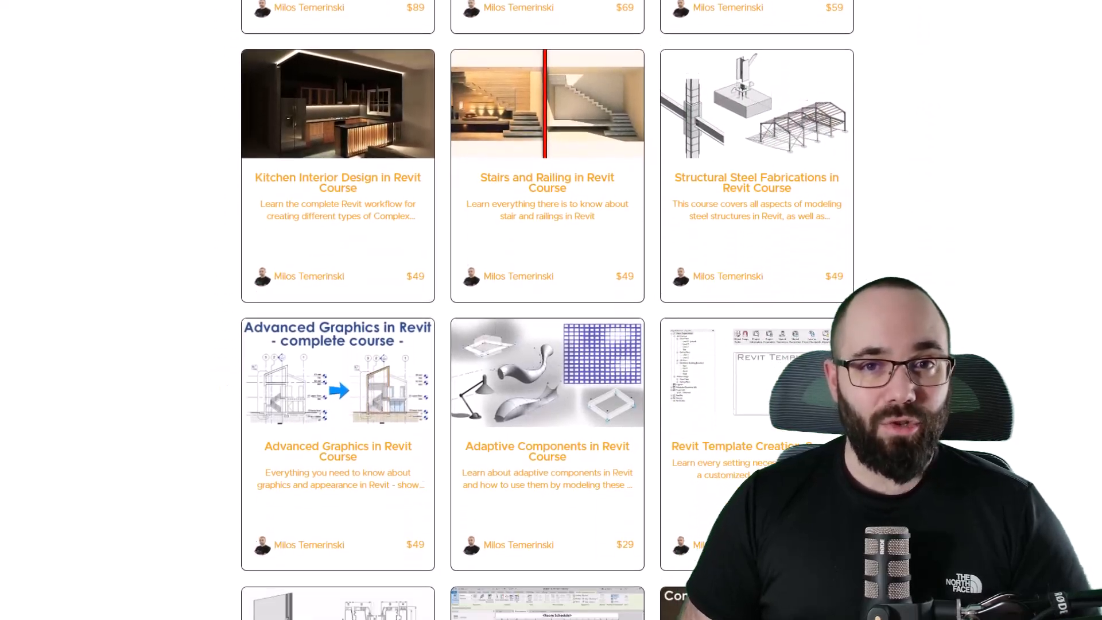
scroll(down, 3)
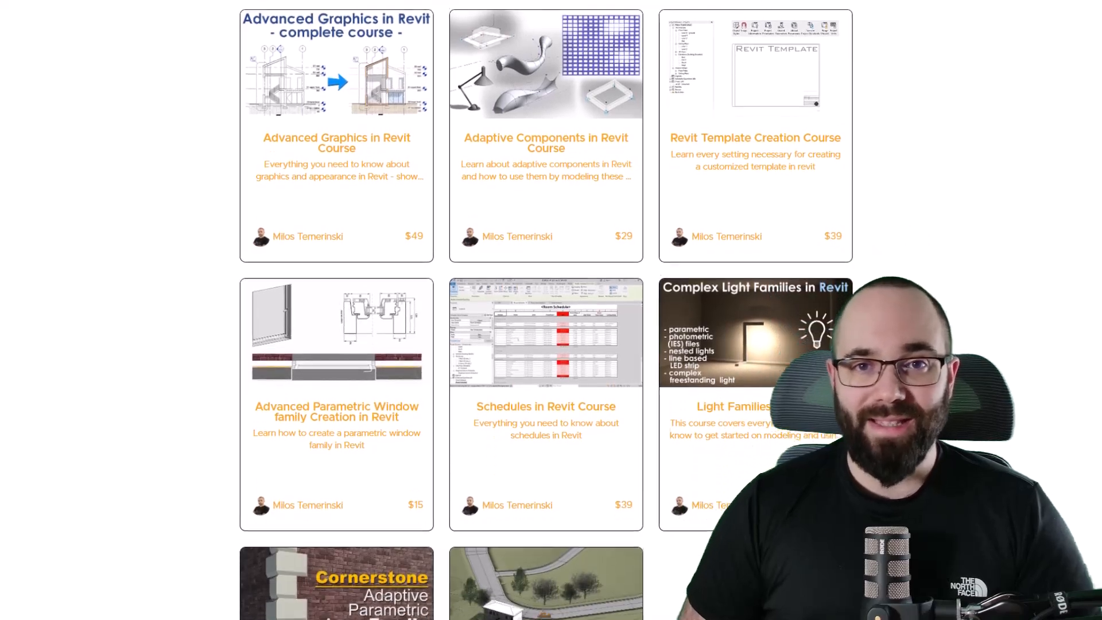
scroll(down, 3)
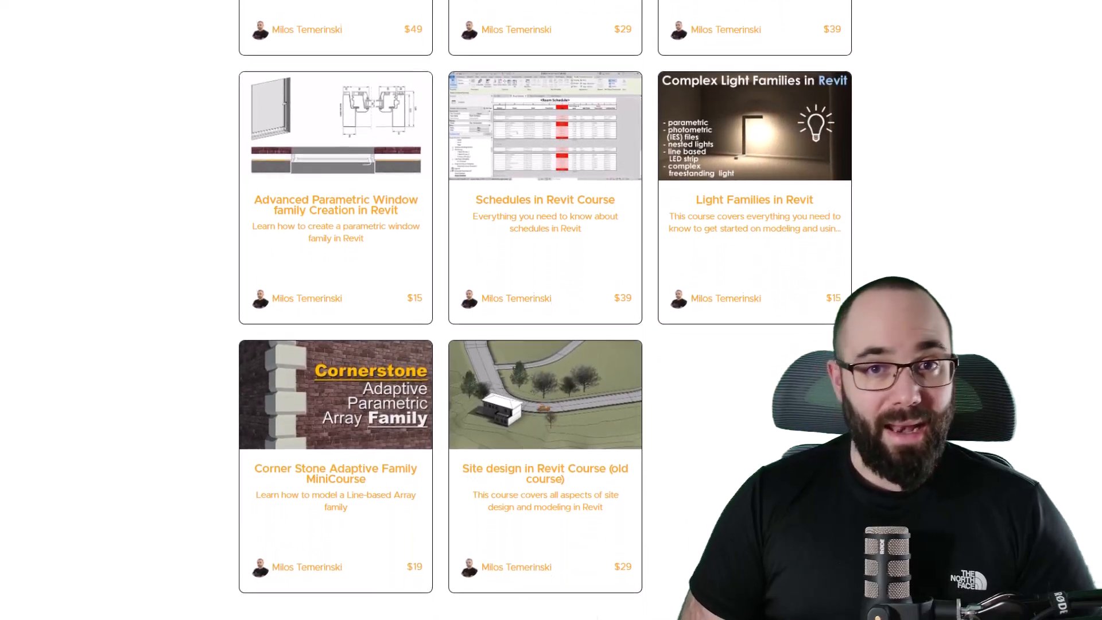
scroll(down, 3)
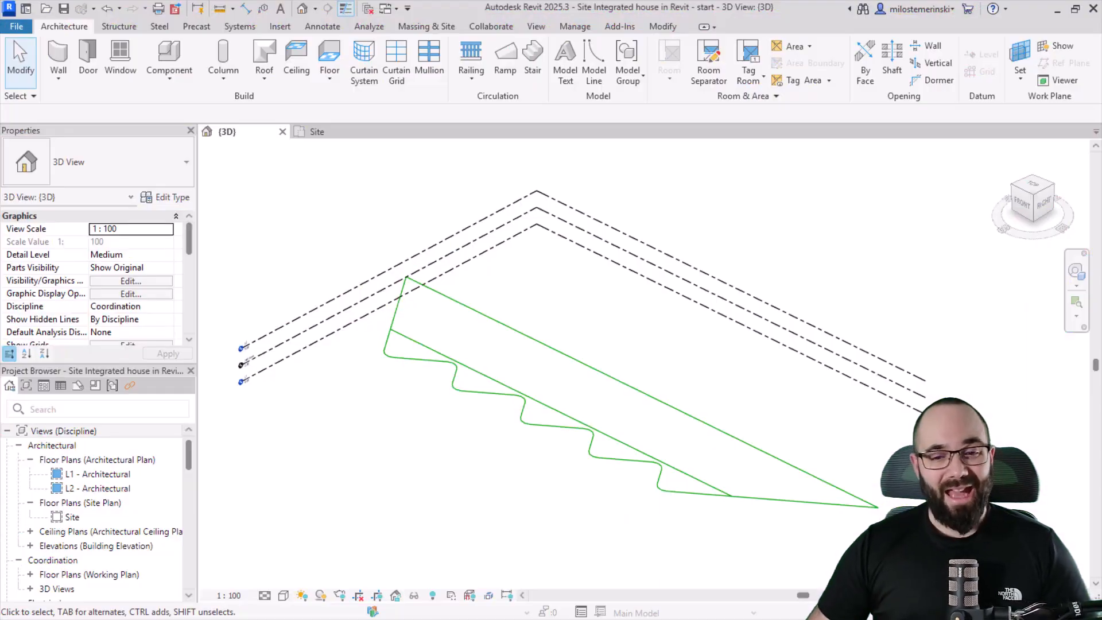
mouse_move(555, 323)
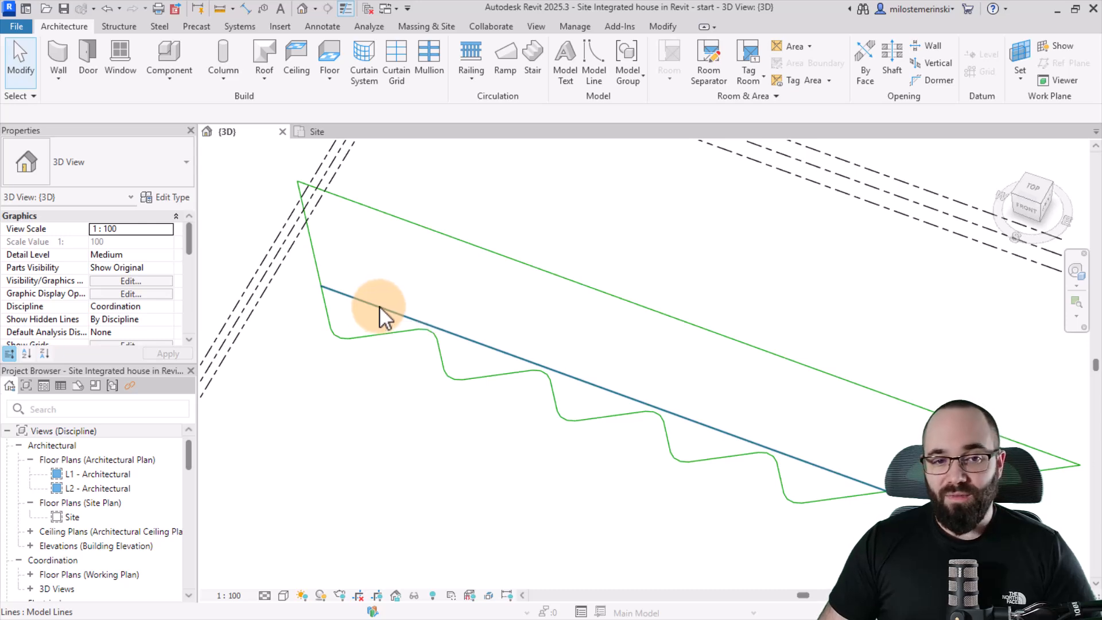
click(318, 131)
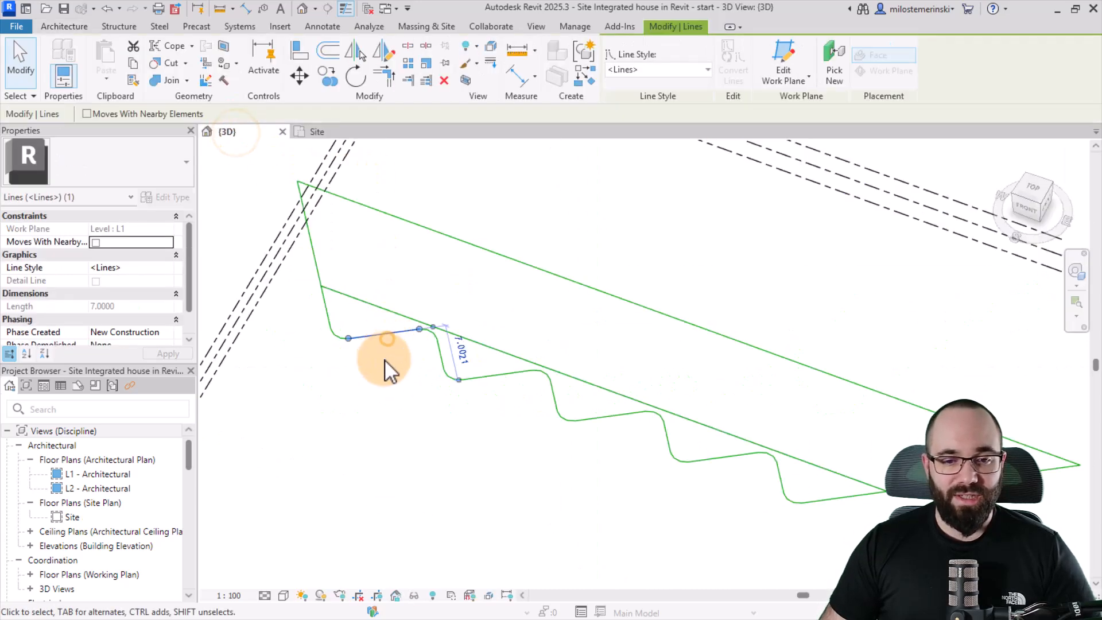
click(380, 401)
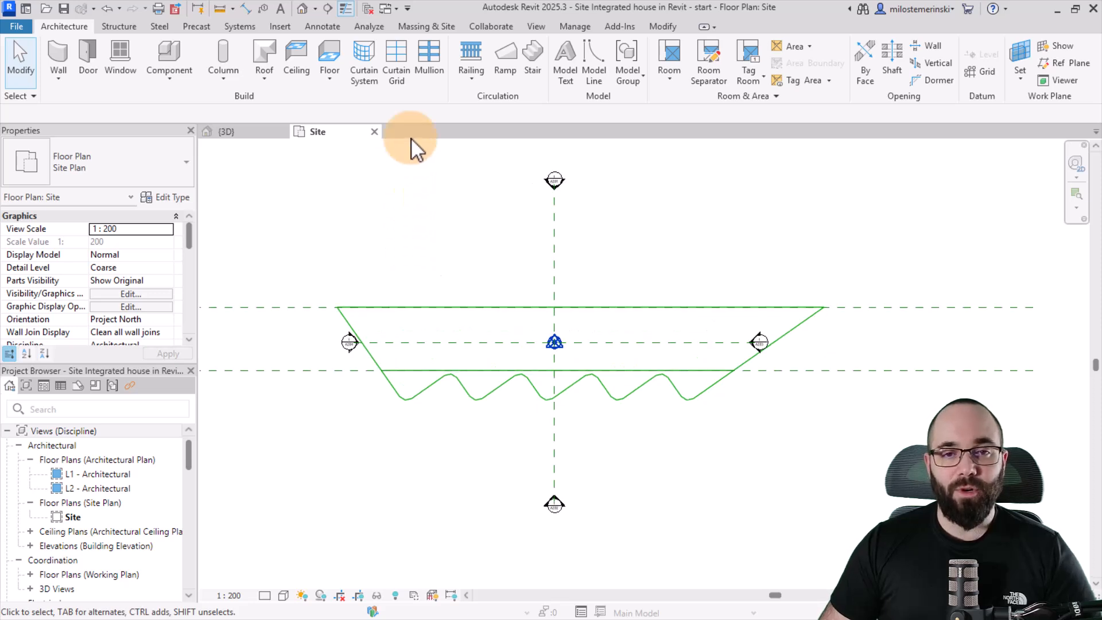
Create a Grassland toposolid from a rectangular boundary drawn around the wavy lines
click(426, 26)
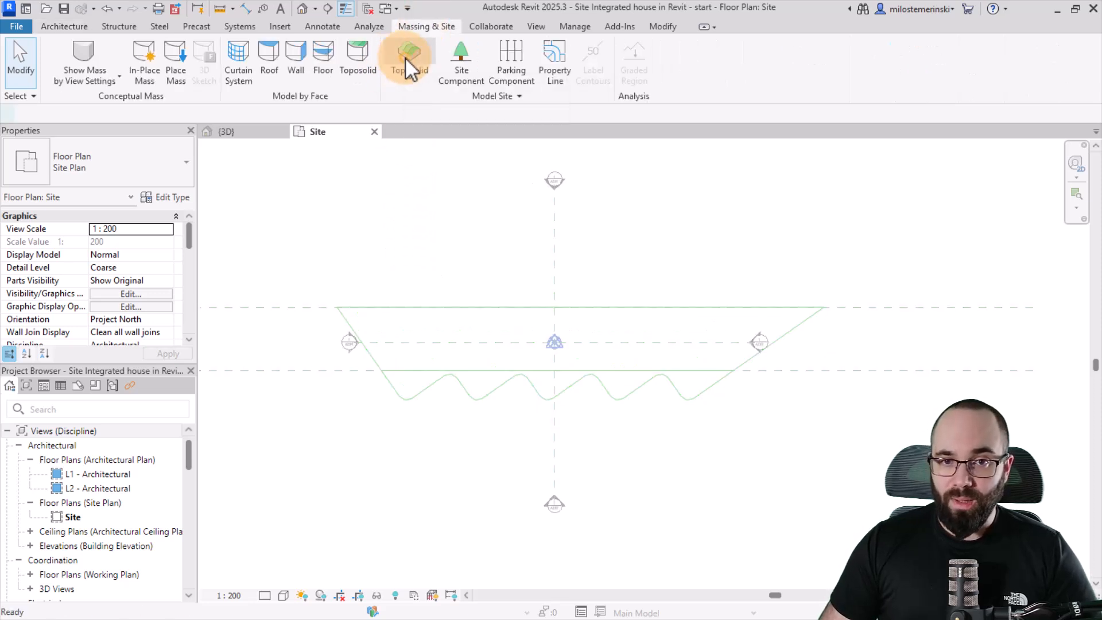
click(404, 53)
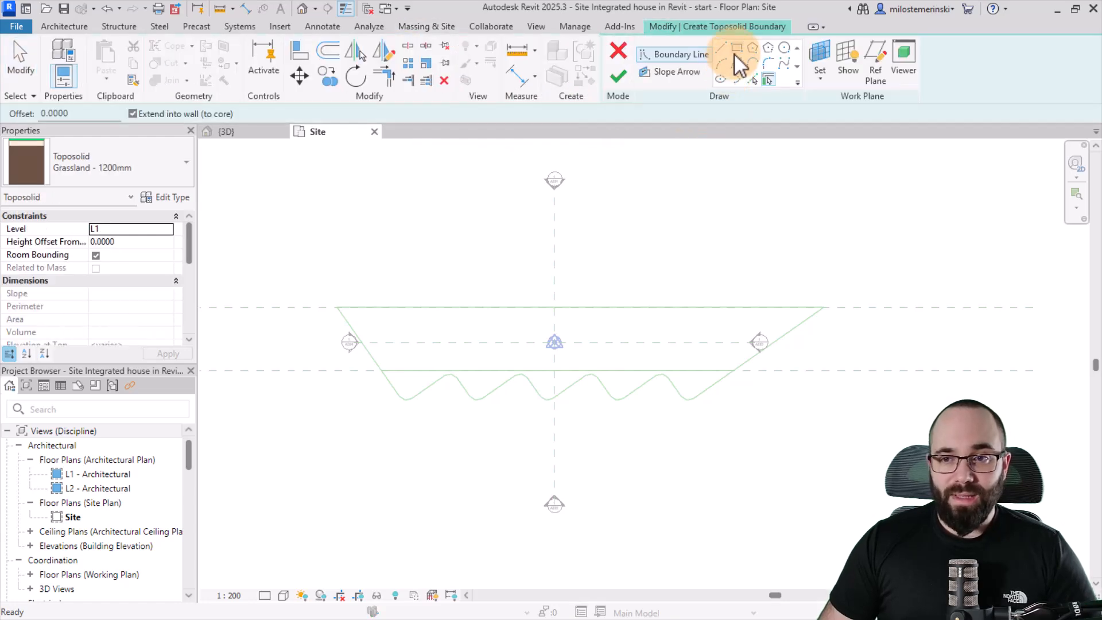
click(736, 47)
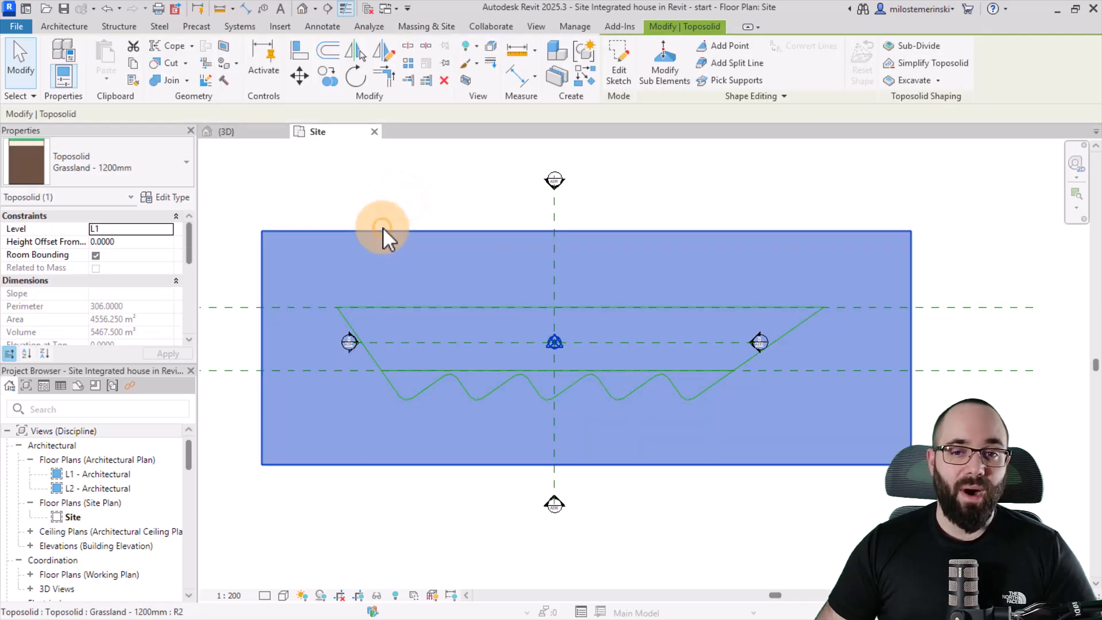
mouse_move(383, 235)
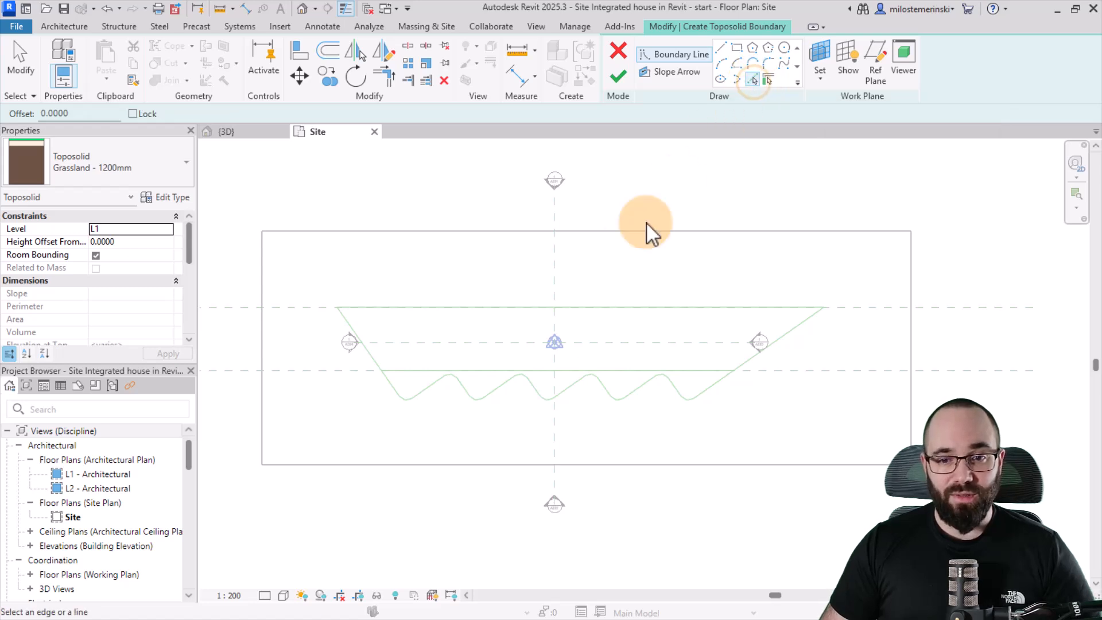
mouse_move(397, 394)
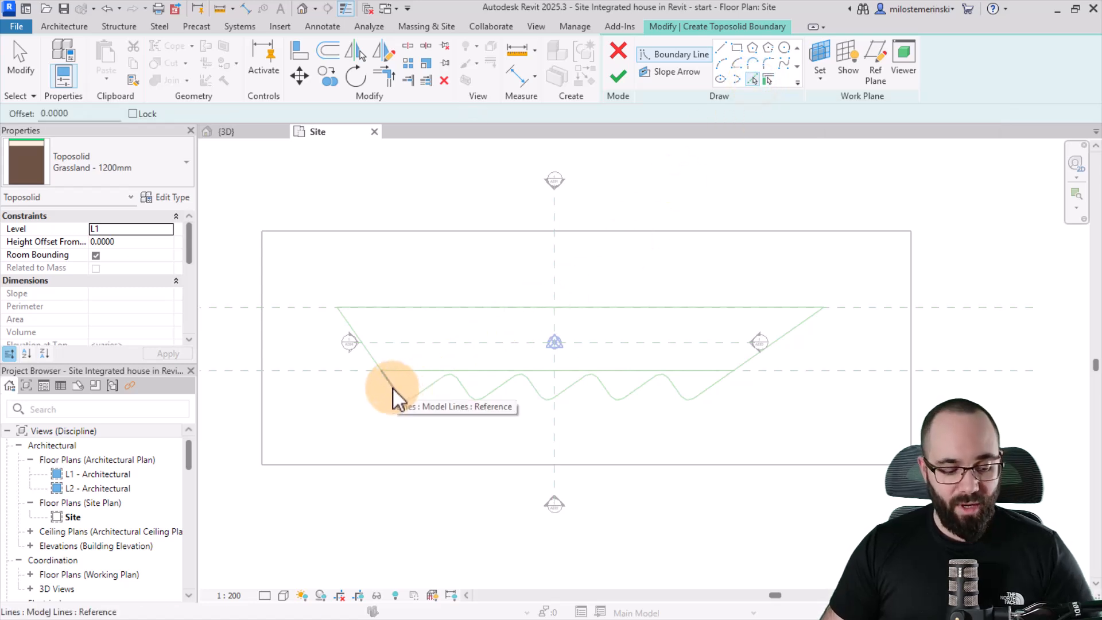
Build a toposolid on the Tab-selected wavy line chain, then set its edge points to elevation 5
key(Tab)
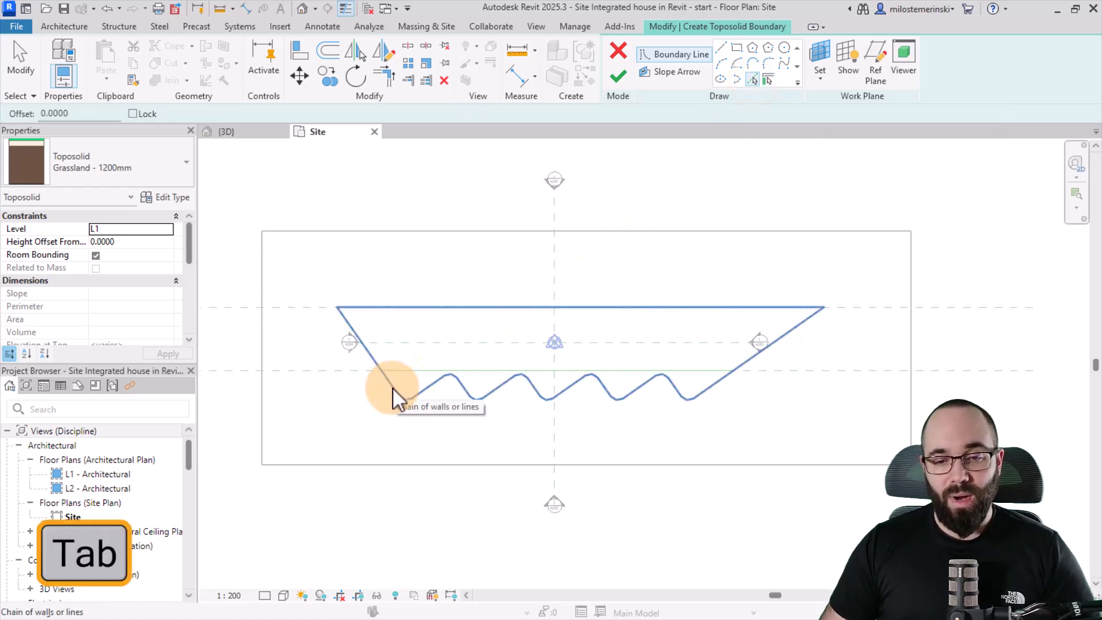
key(Tab)
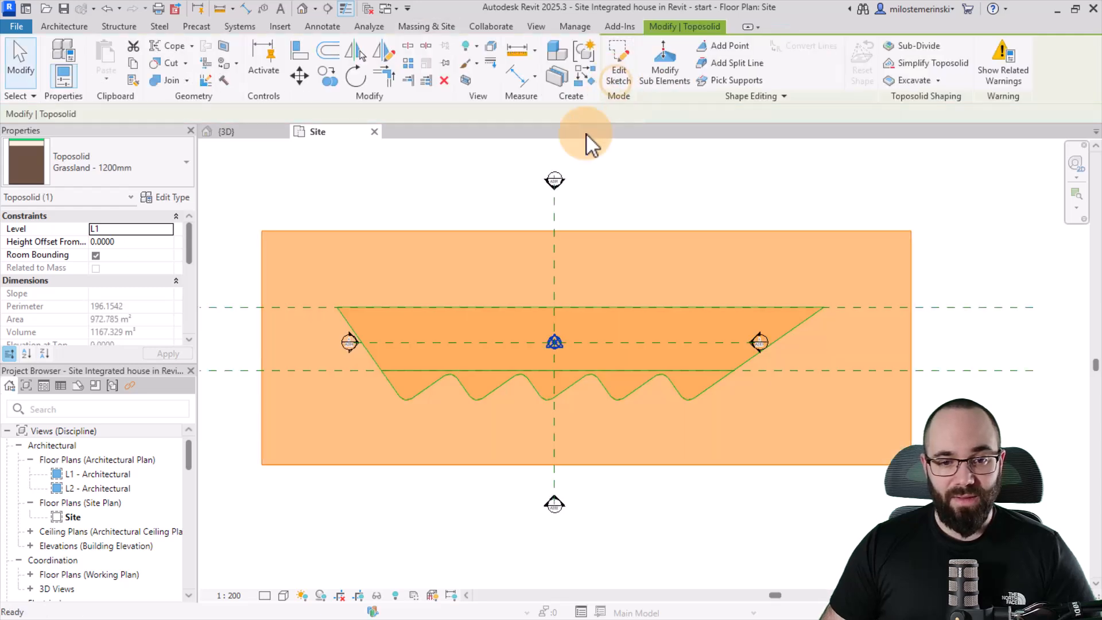
mouse_move(380, 389)
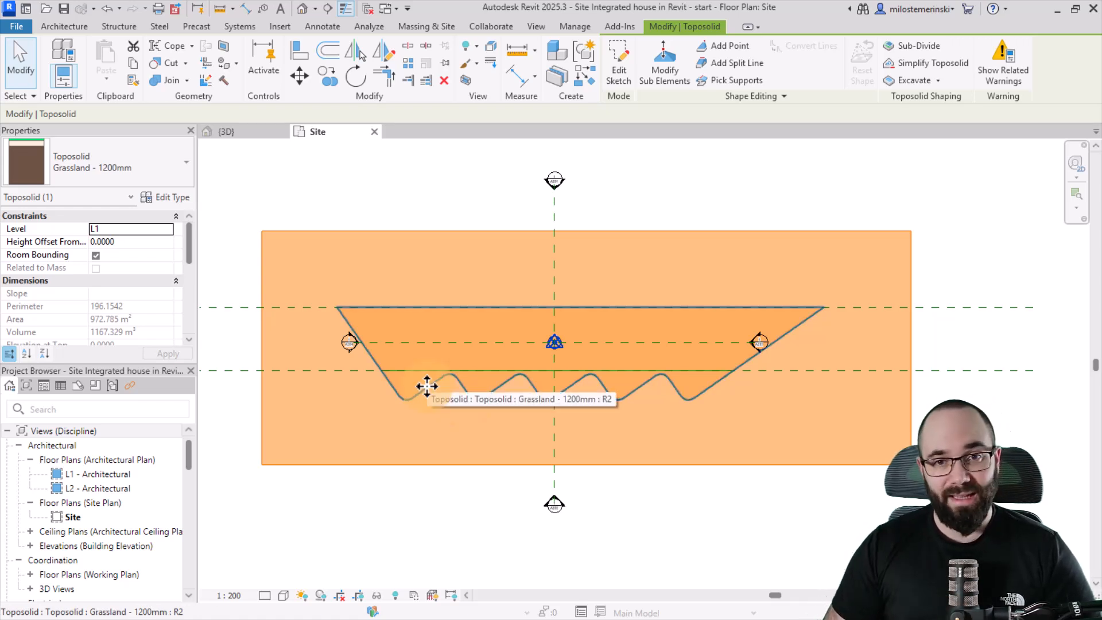
click(663, 63)
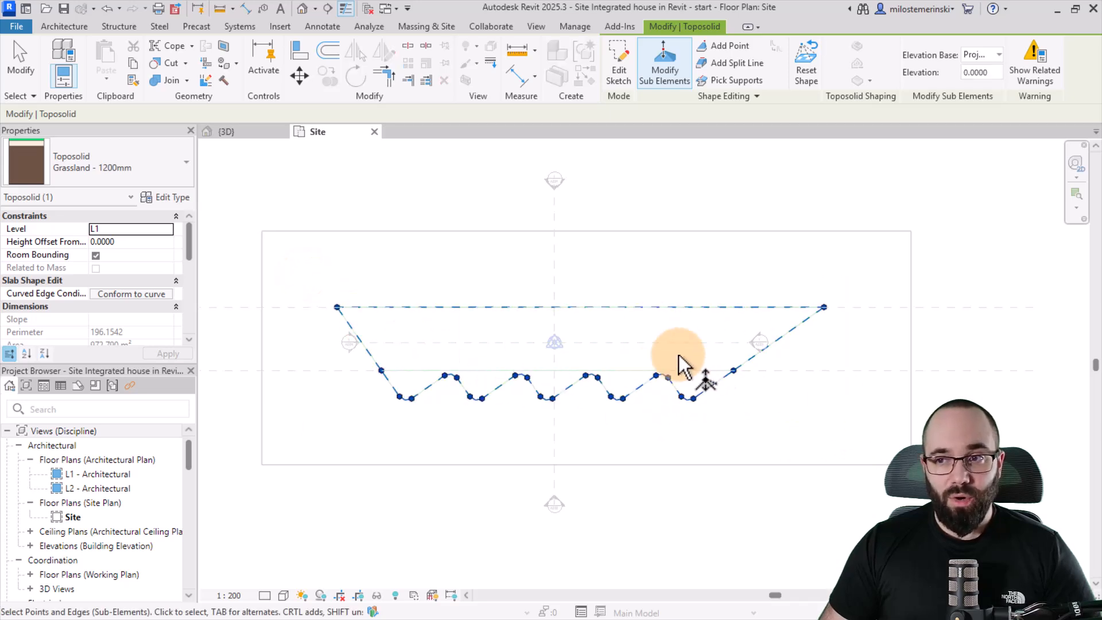
mouse_move(928, 116)
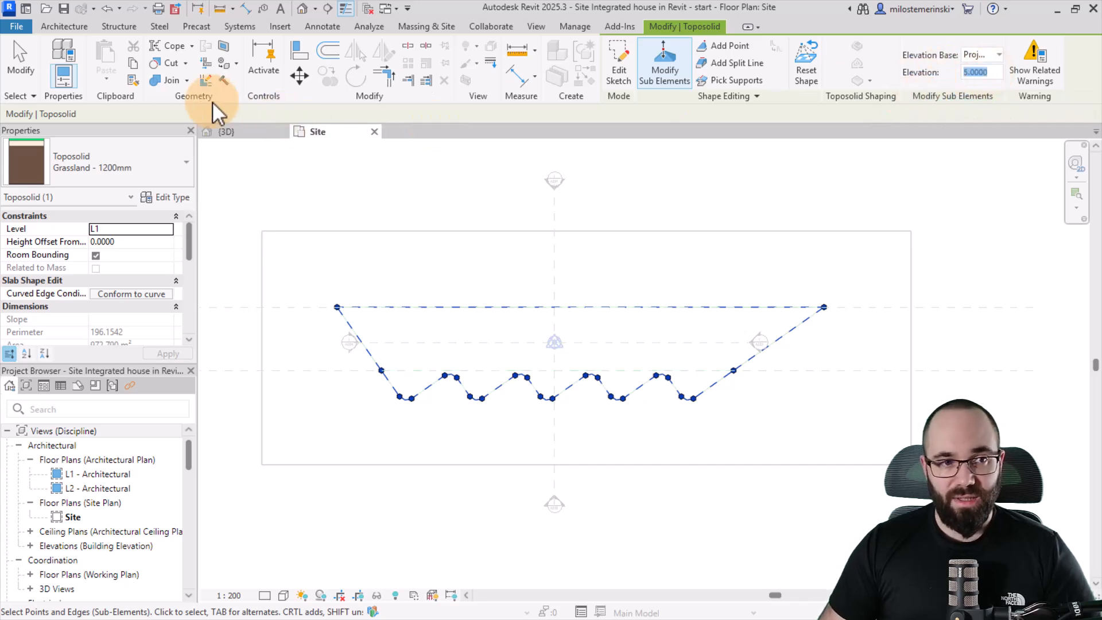
click(403, 181)
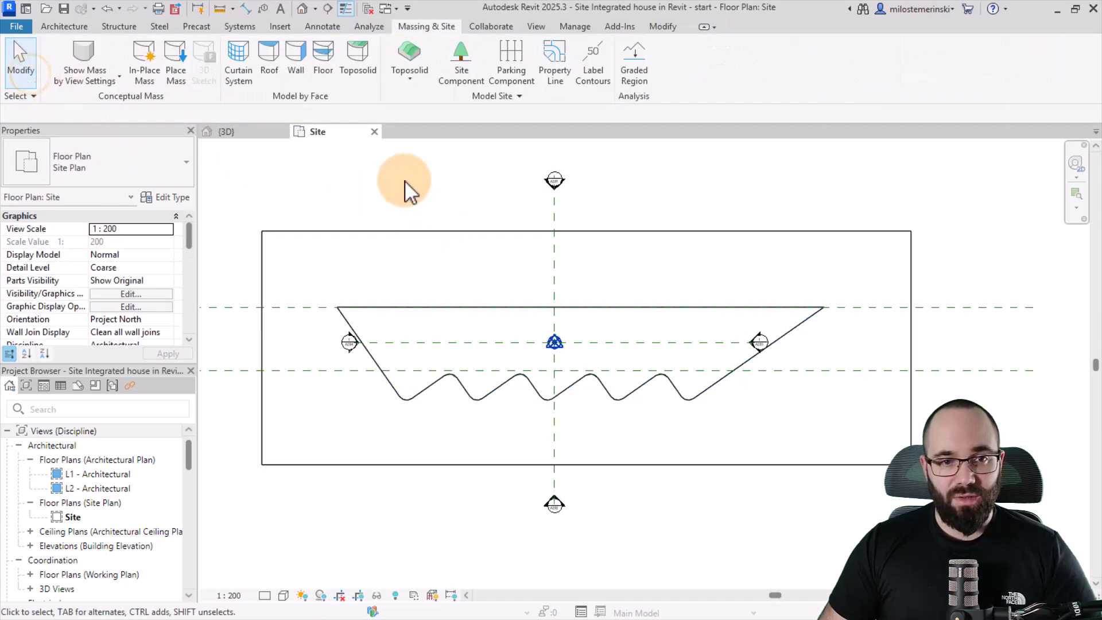
click(226, 132)
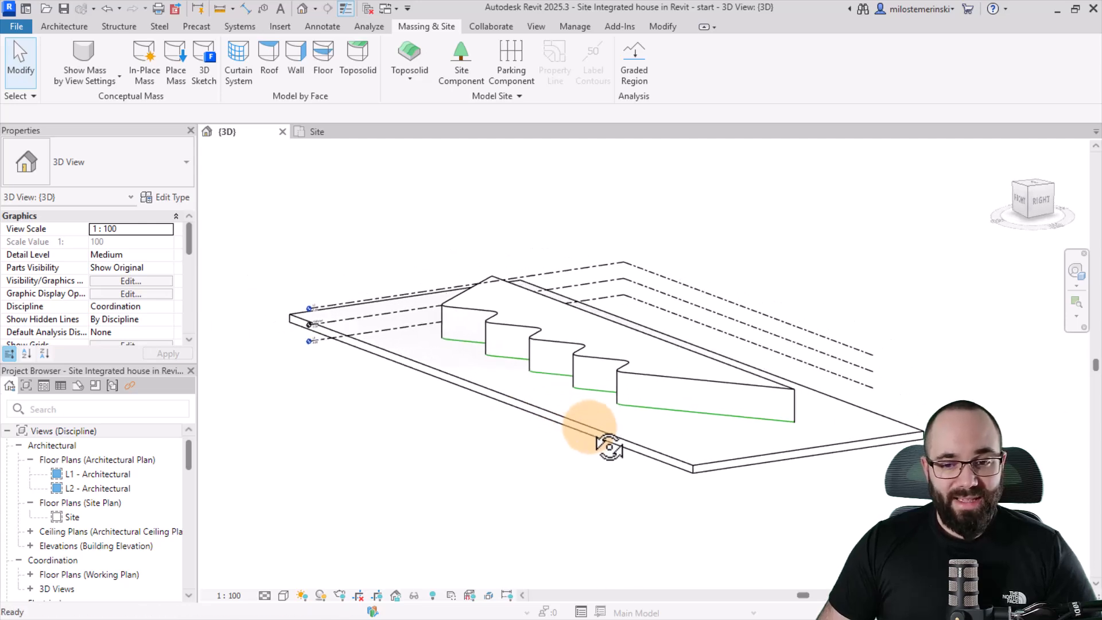
click(594, 421)
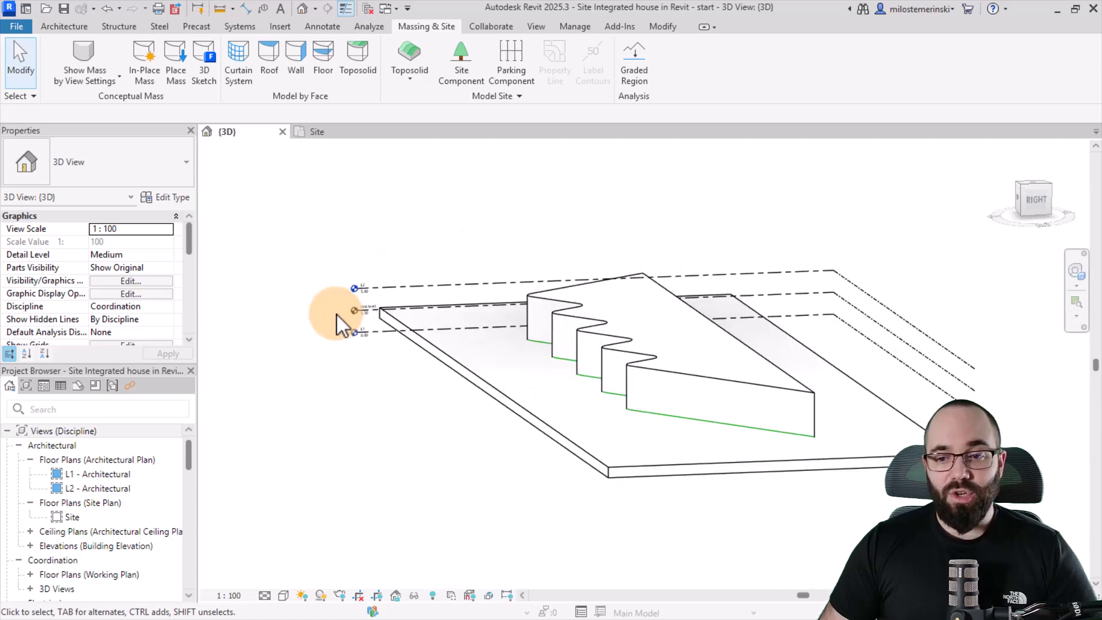
click(316, 131)
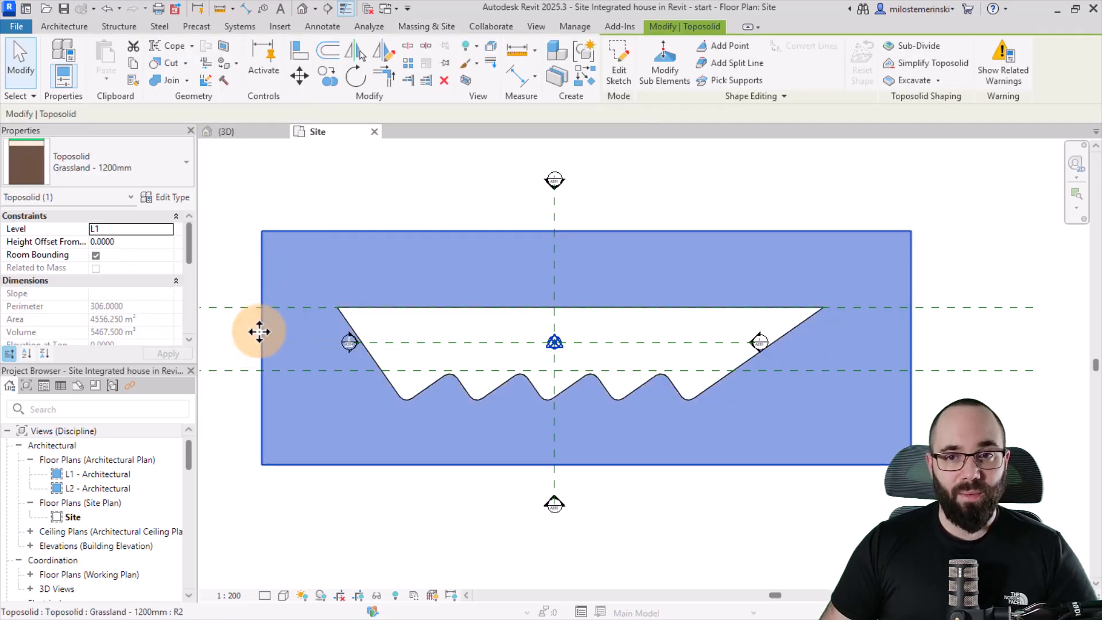
Add split lines at elevation 2.5 across the rectangular toposolid in sub-element mode
click(663, 66)
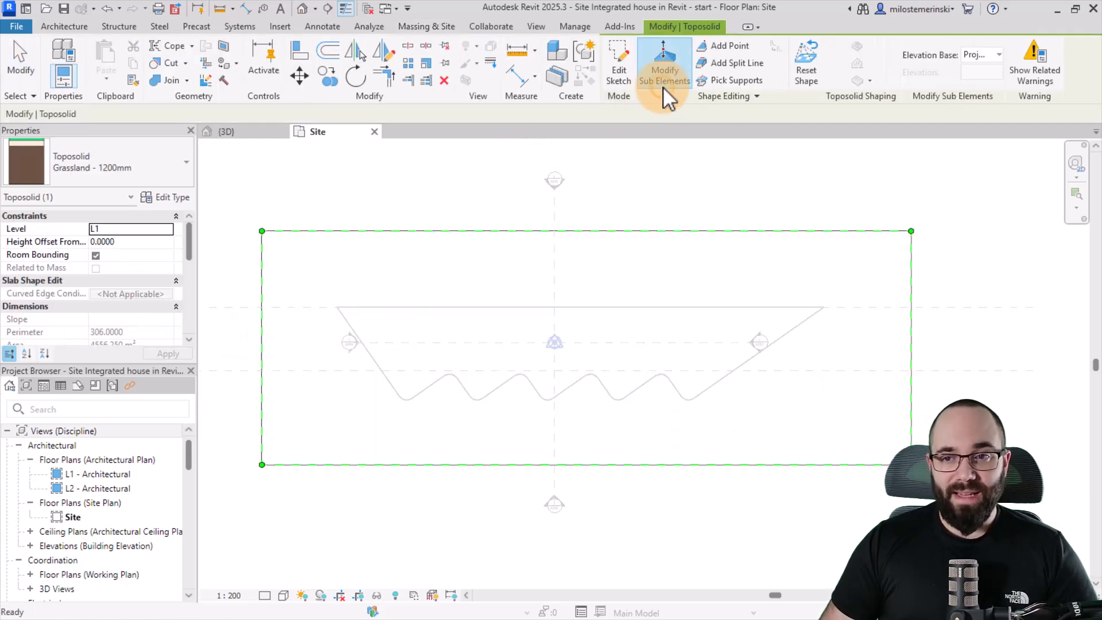
mouse_move(733, 63)
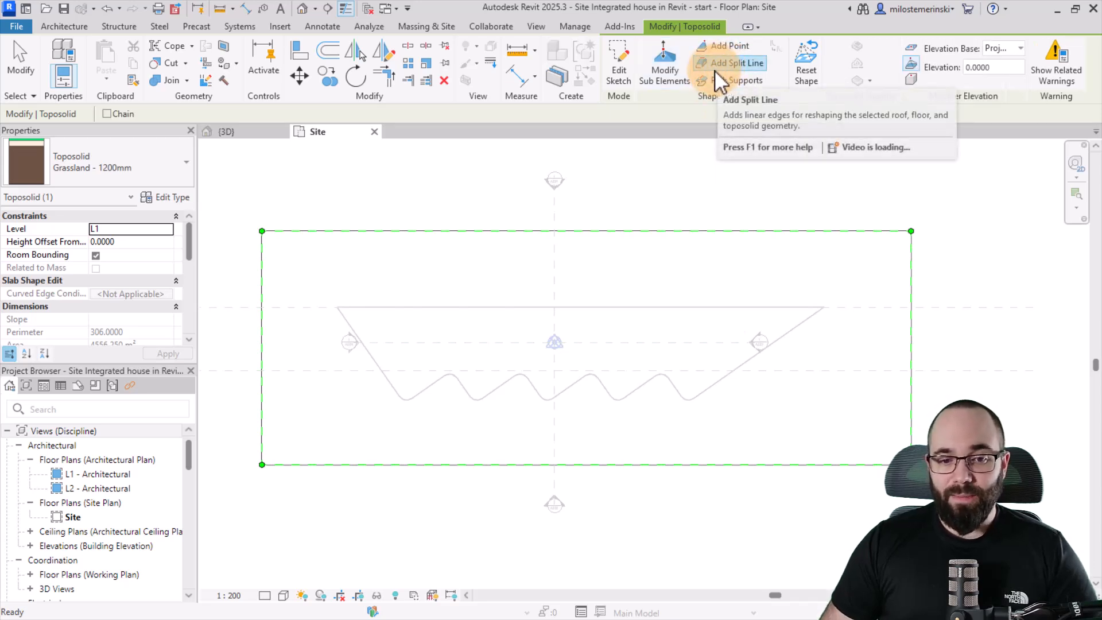
click(992, 66)
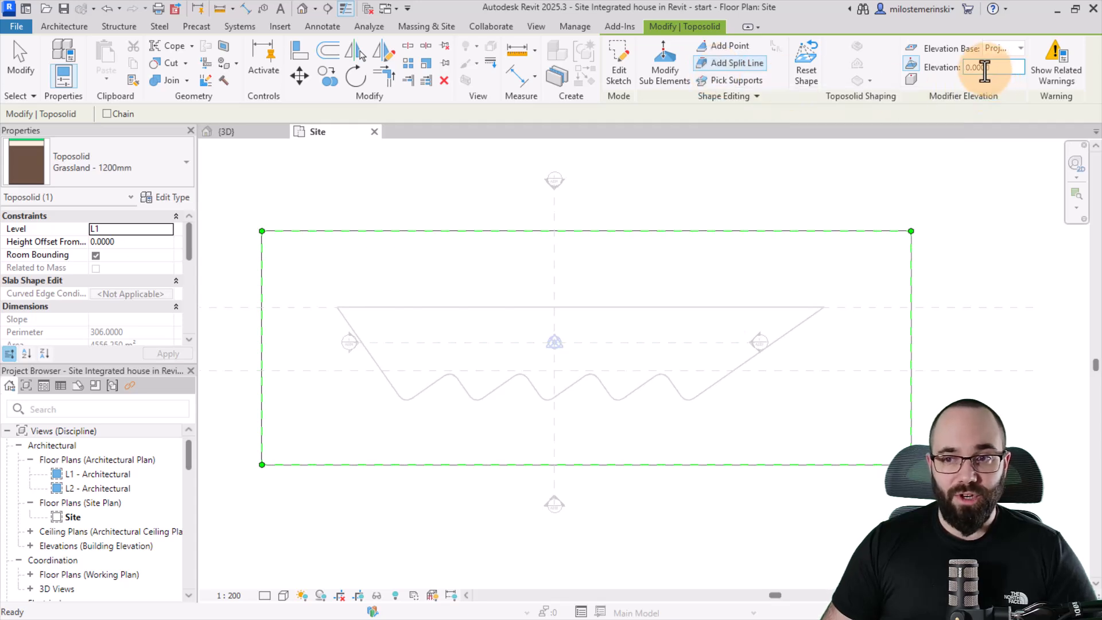
mouse_move(263, 371)
text(2.5000)
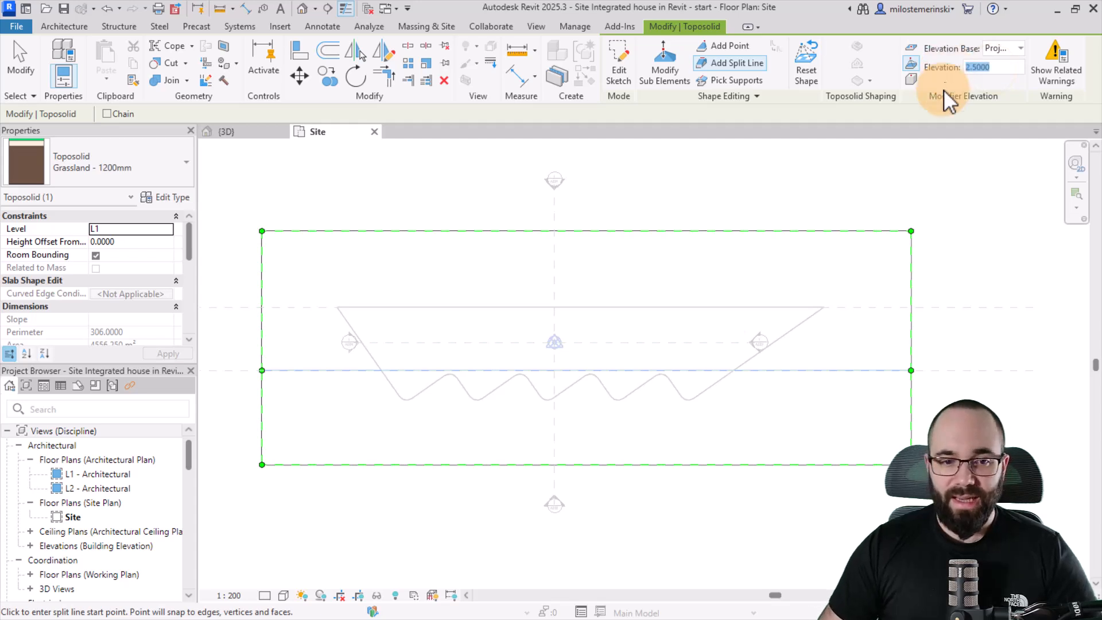
click(262, 307)
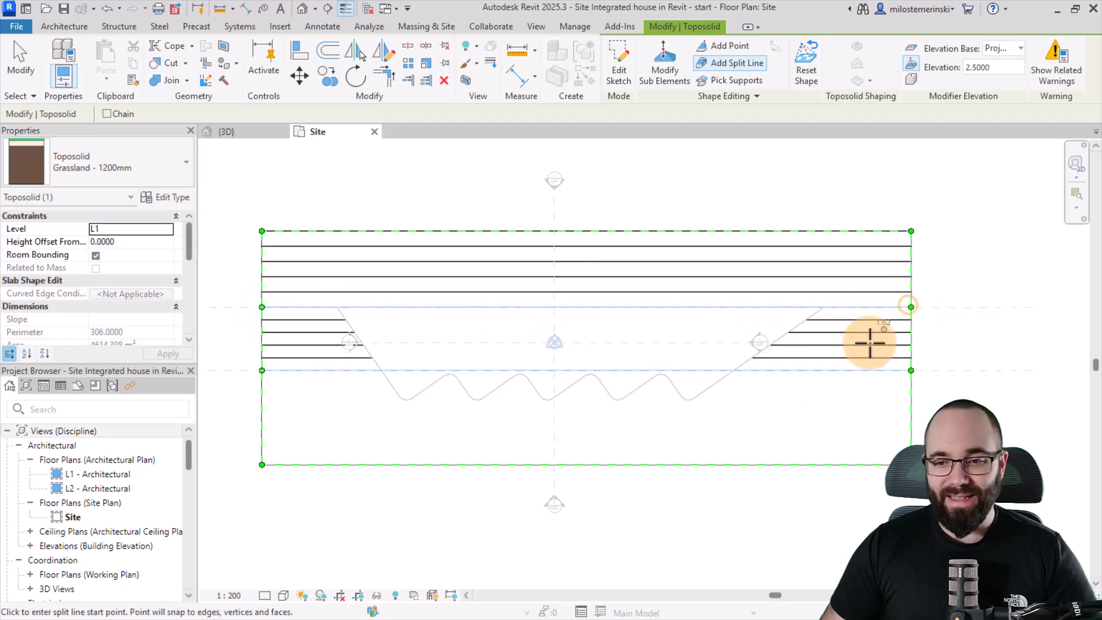
mouse_move(432, 205)
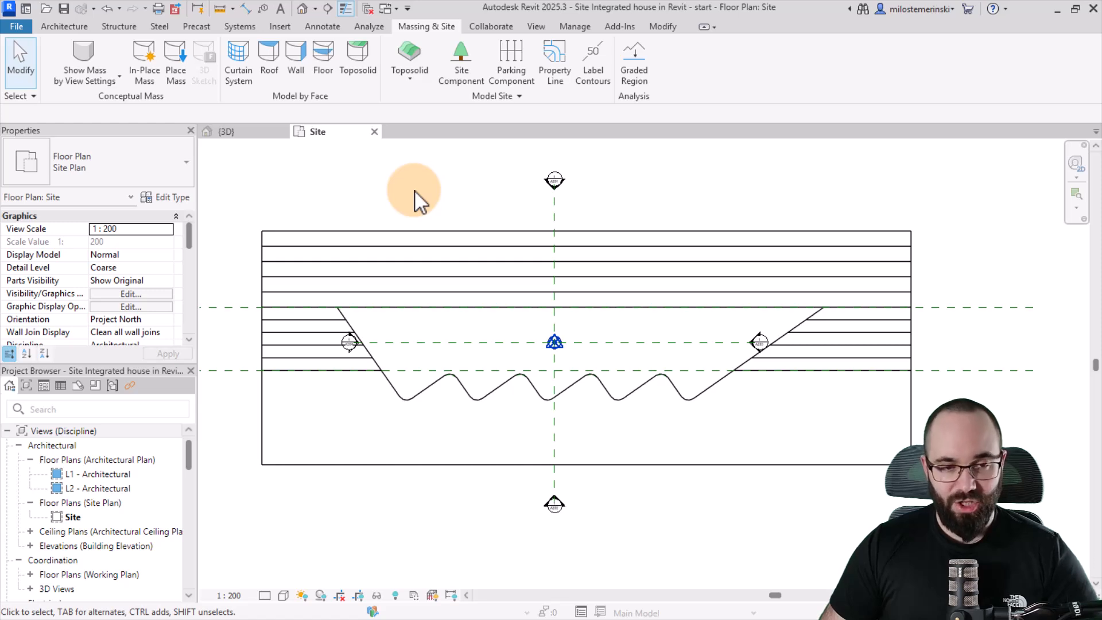
In the 3D view, show shape points on the lower toposolid, then the wavy-edged one
click(226, 131)
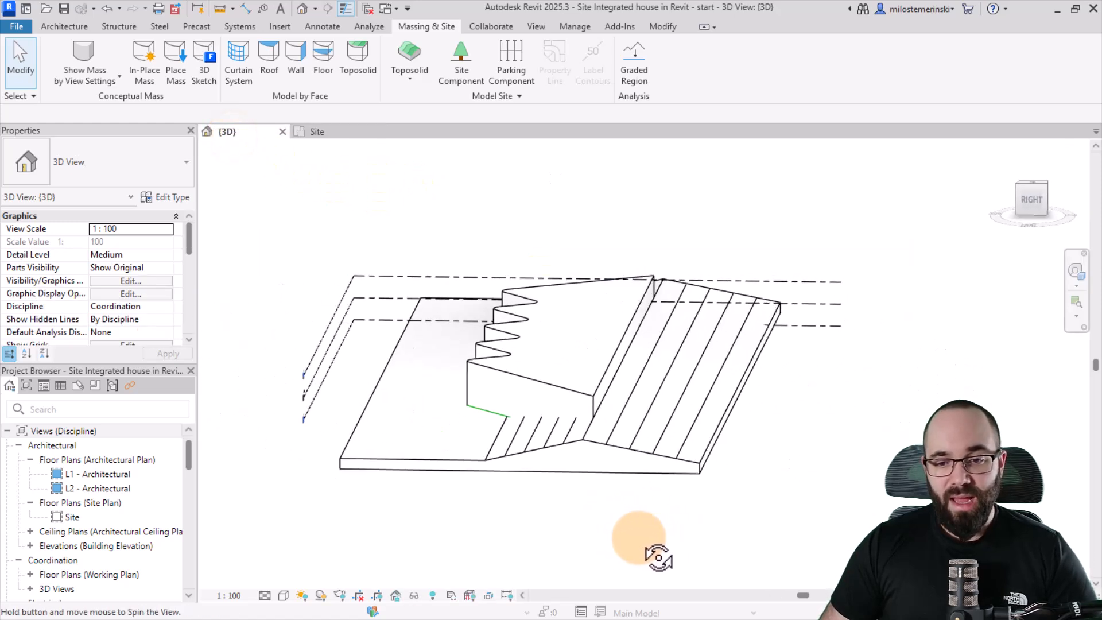
click(569, 415)
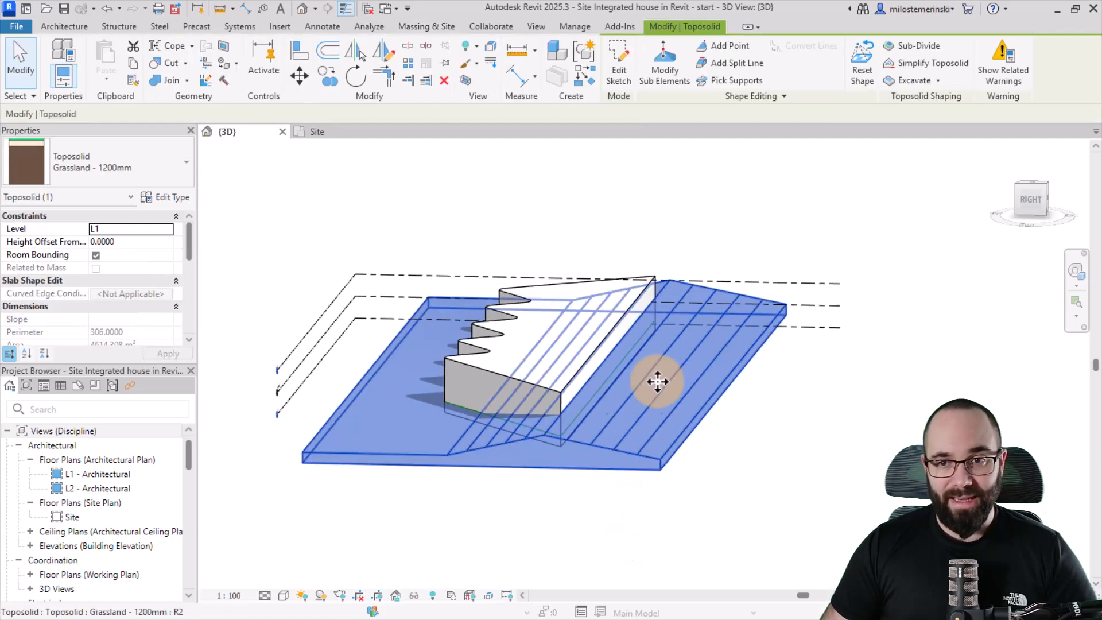
click(663, 64)
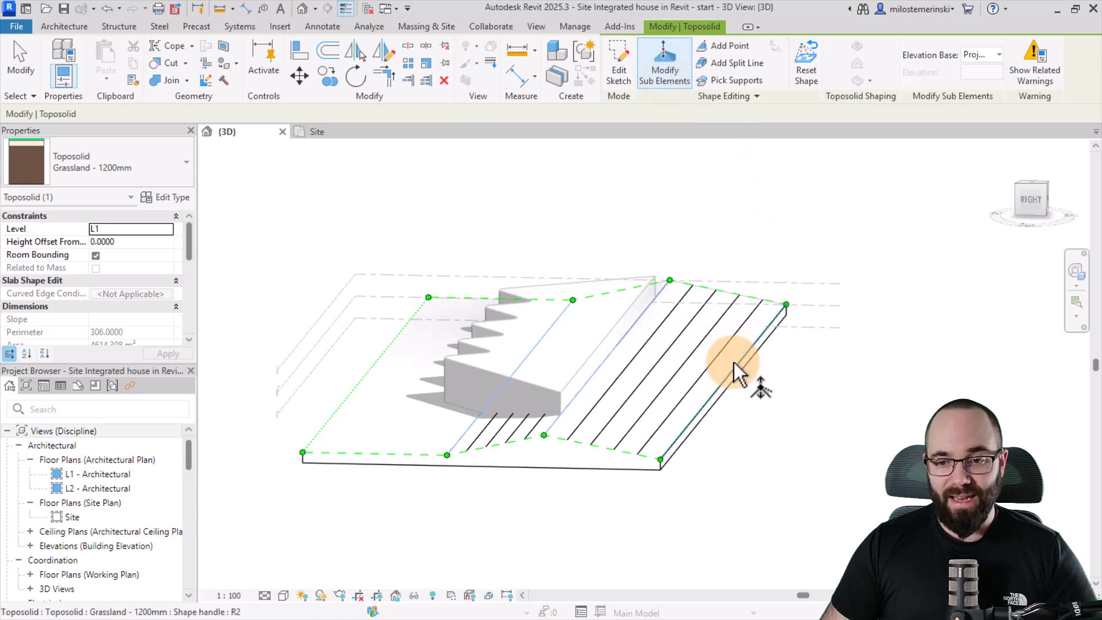
click(736, 373)
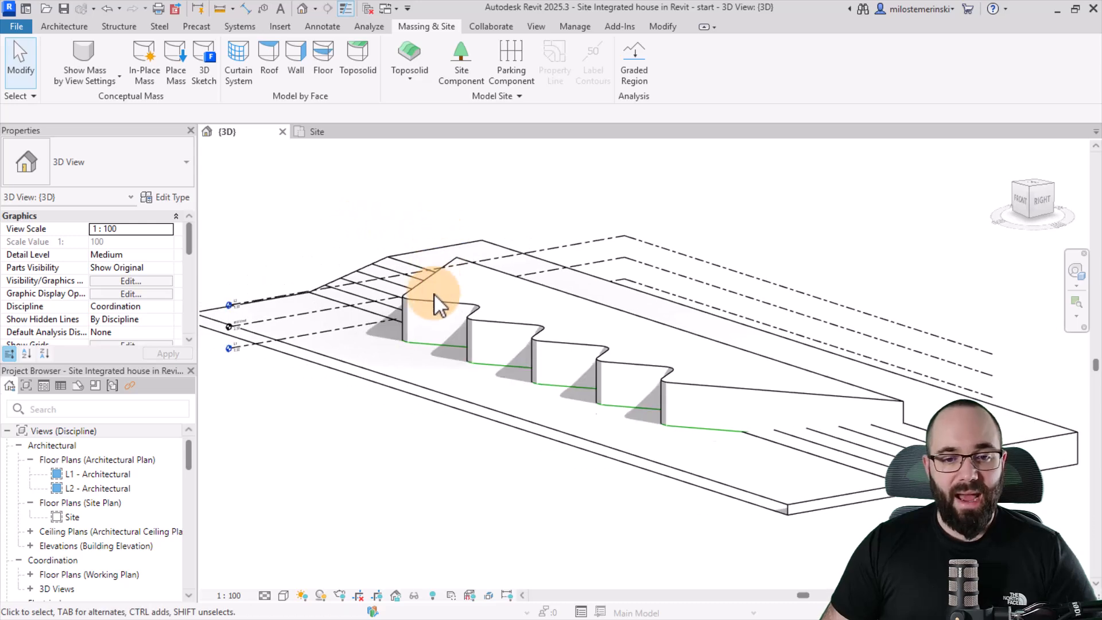
click(442, 303)
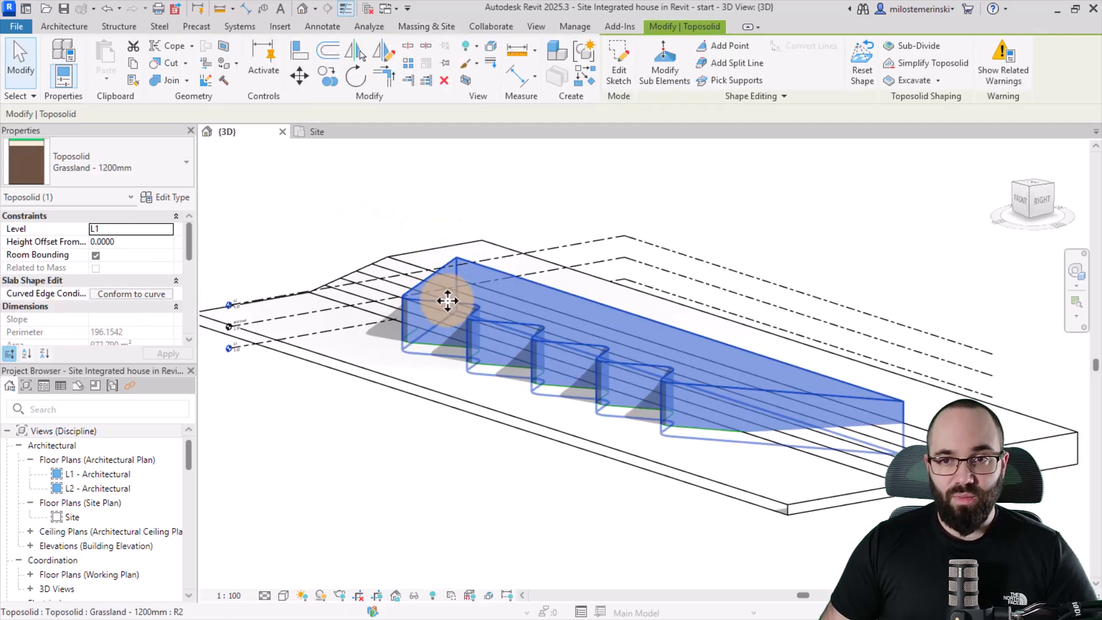
click(663, 62)
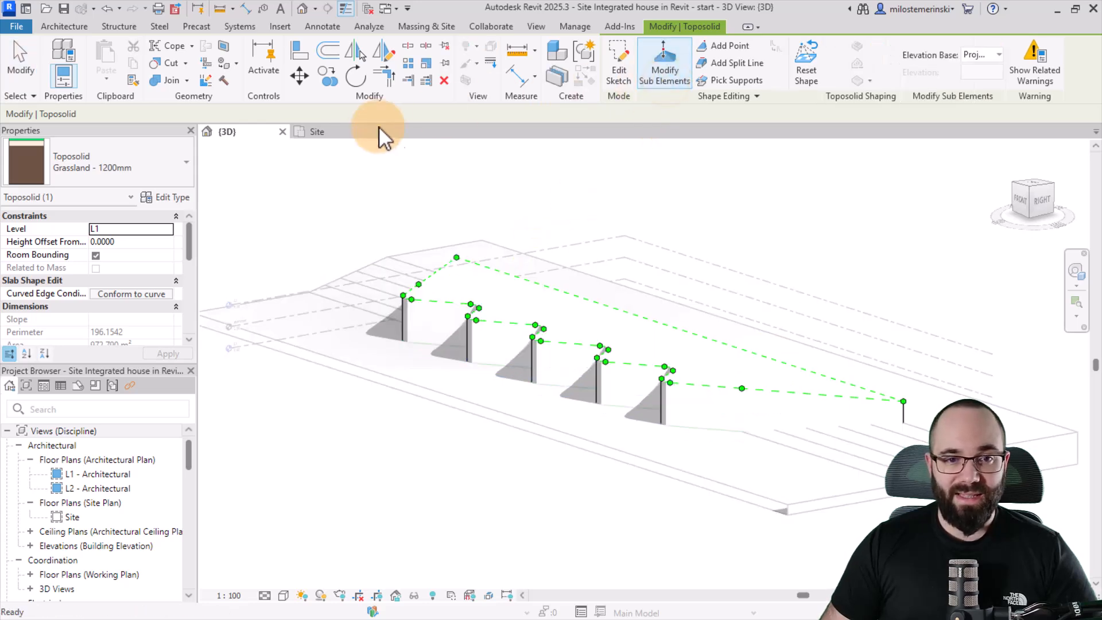
Add a split line at elevation 4.0000 across the wavy-edged toposolid in the Site plan
click(314, 131)
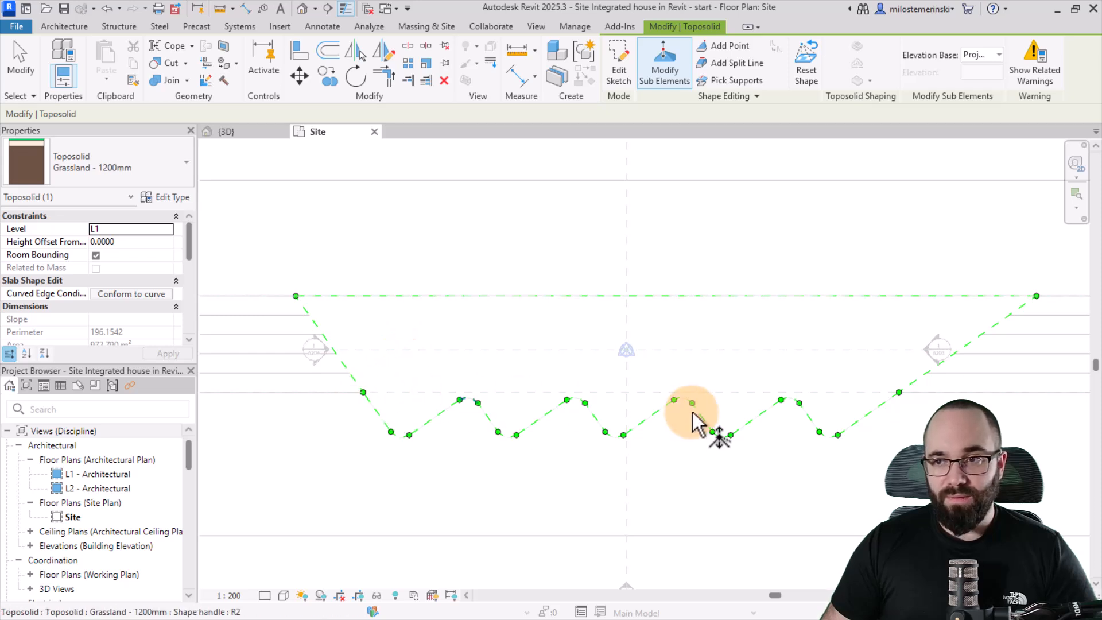
click(737, 63)
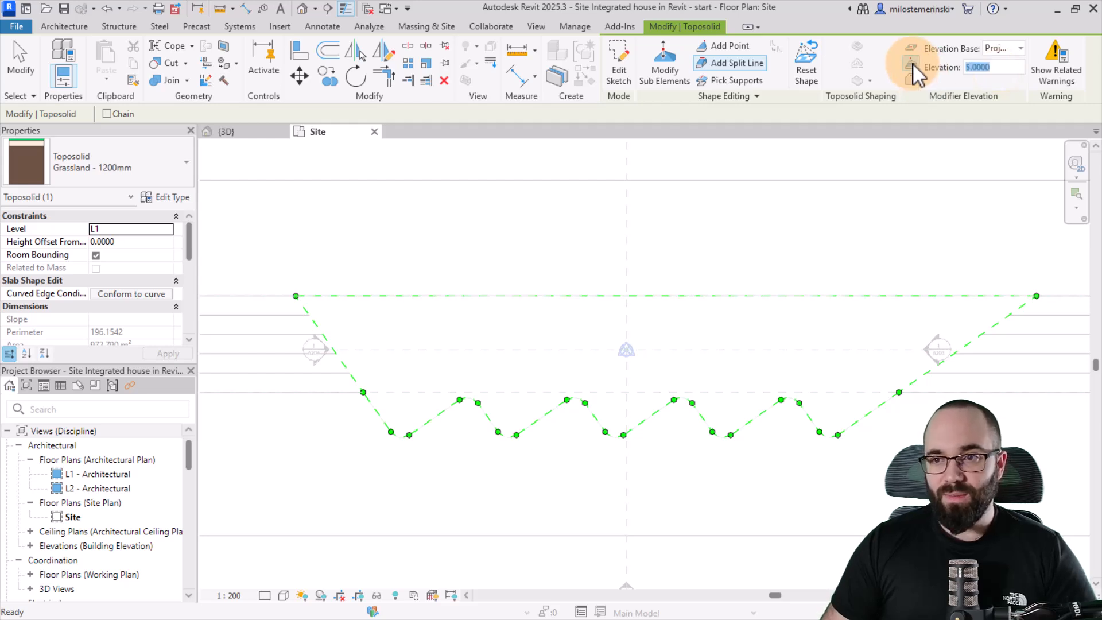
mouse_move(911, 67)
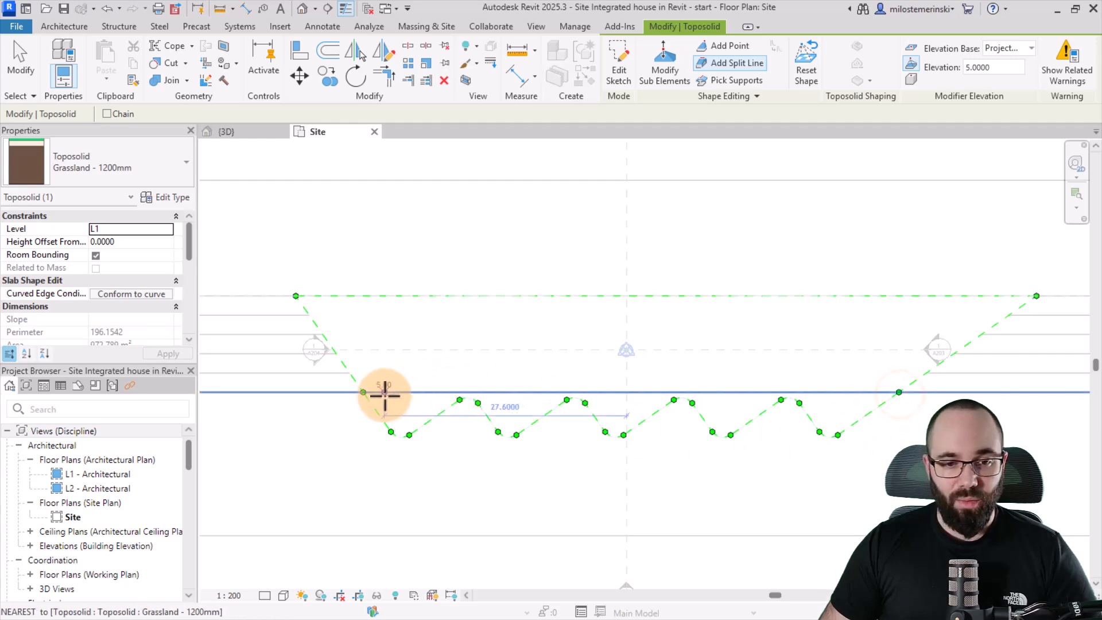
mouse_move(337, 351)
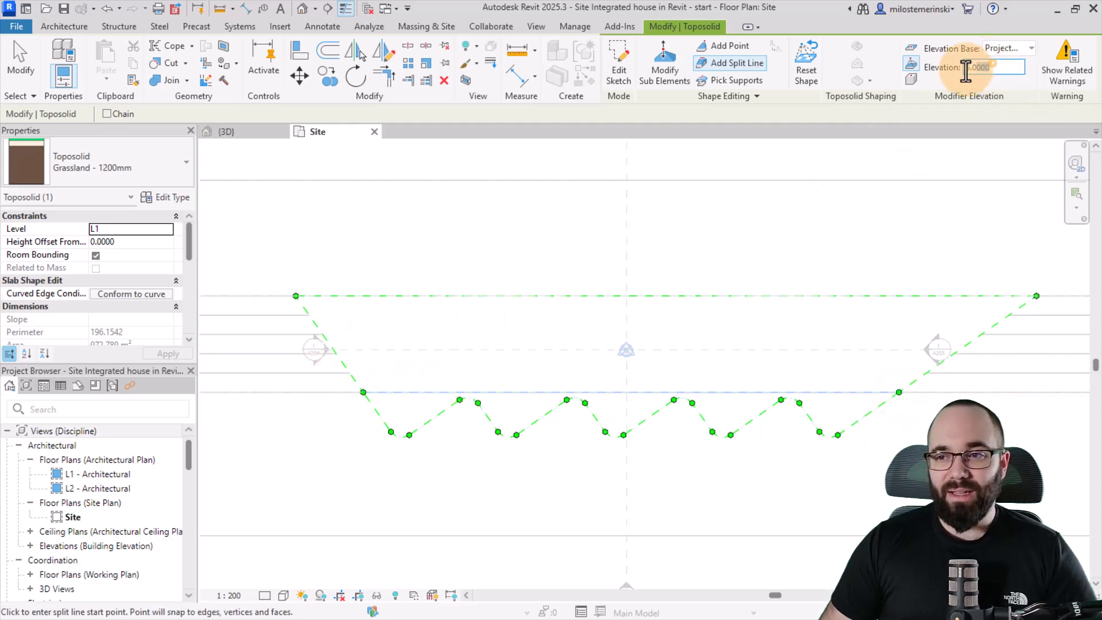
text(4.0000)
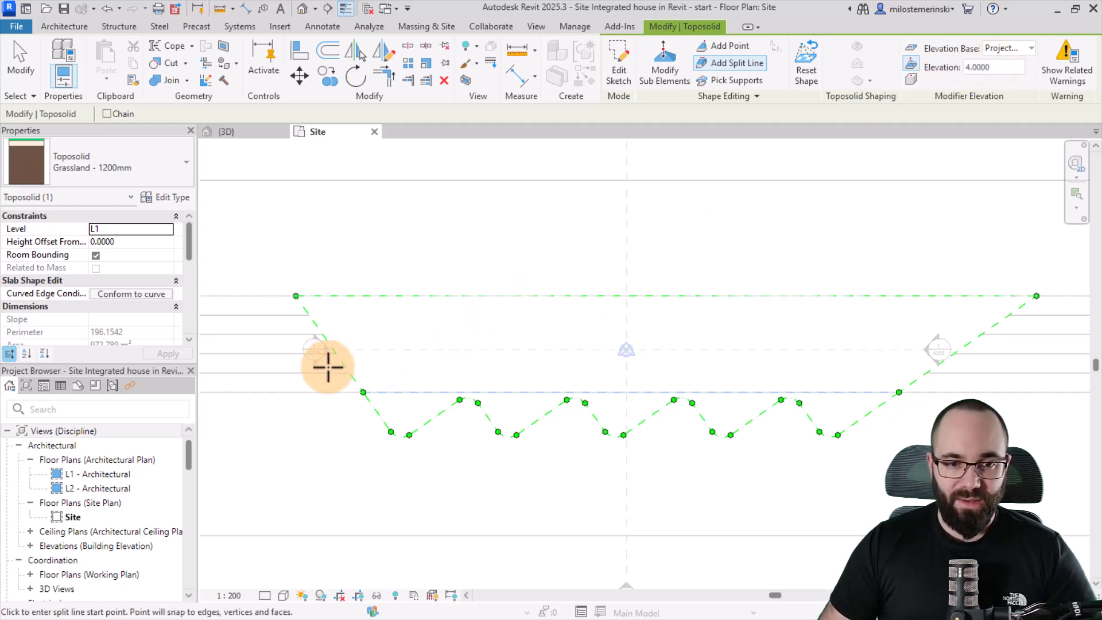
mouse_move(345, 362)
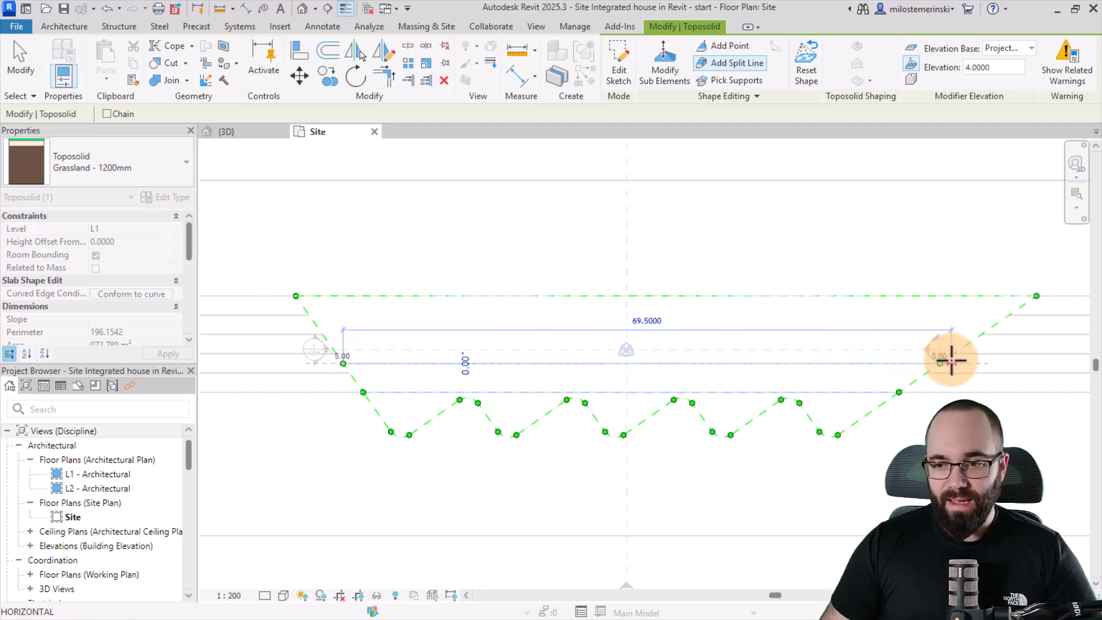
mouse_move(948, 361)
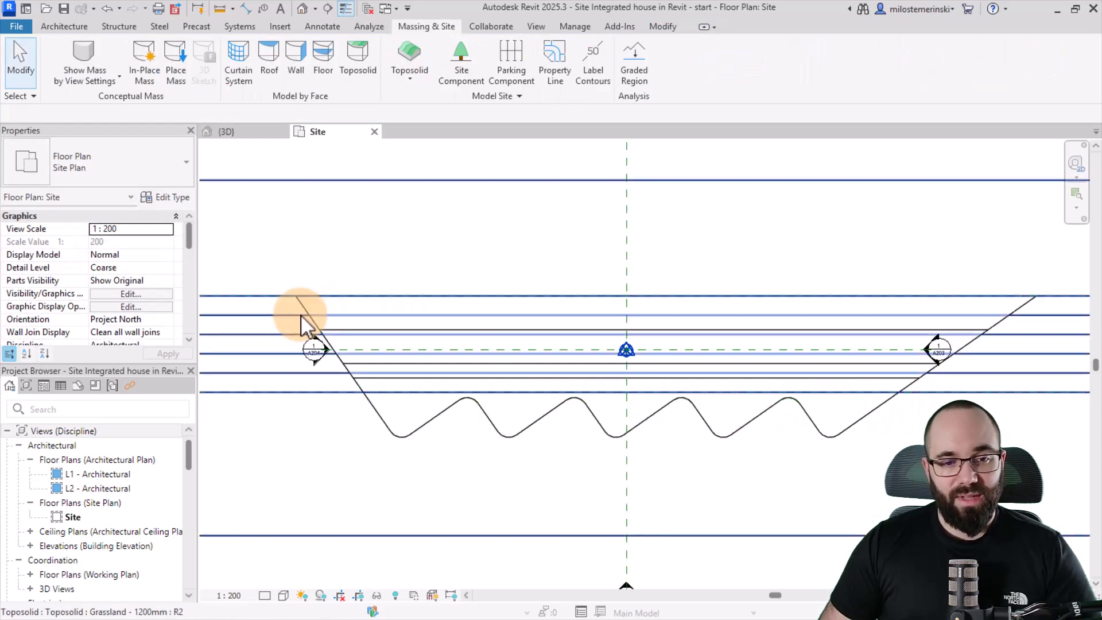
Reopen the wavy-edged toposolid's shape points in 3D and orbit around the slope
click(226, 132)
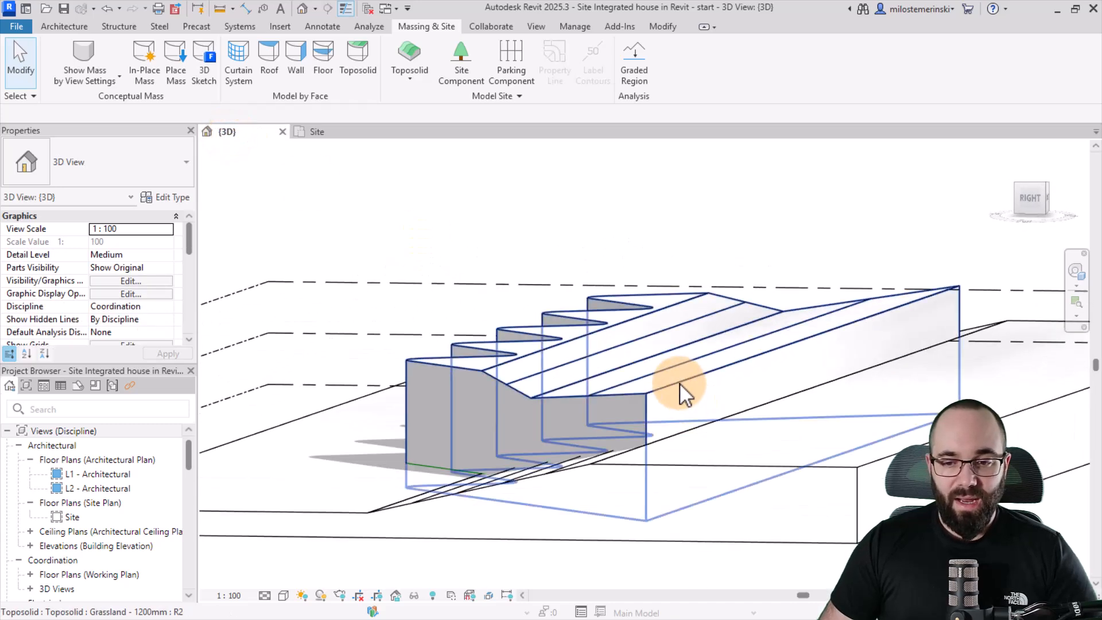
click(678, 391)
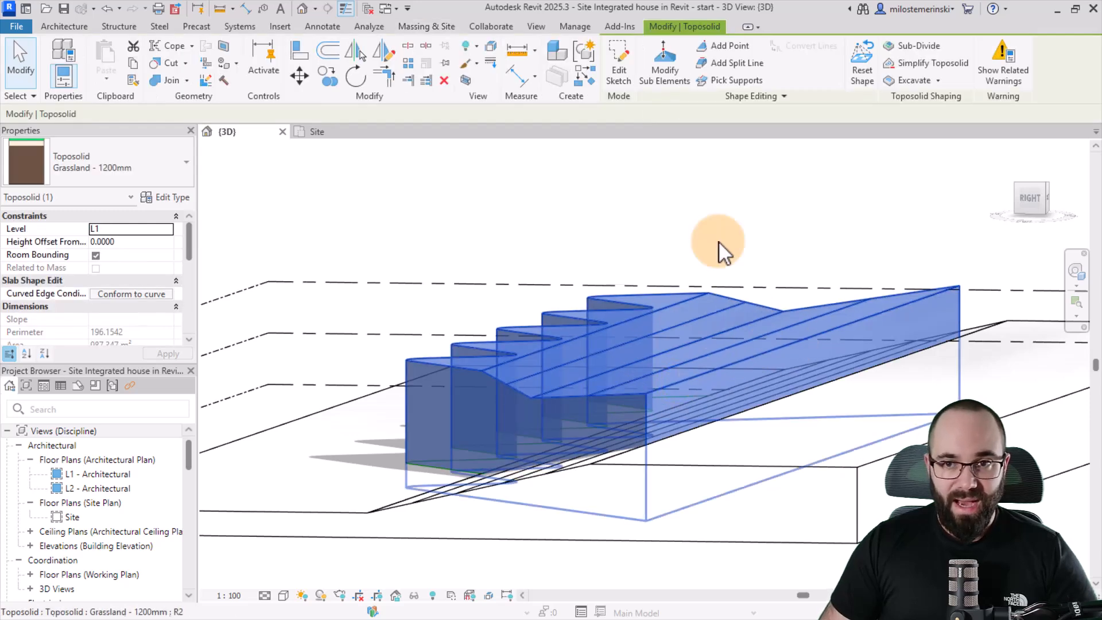
click(664, 62)
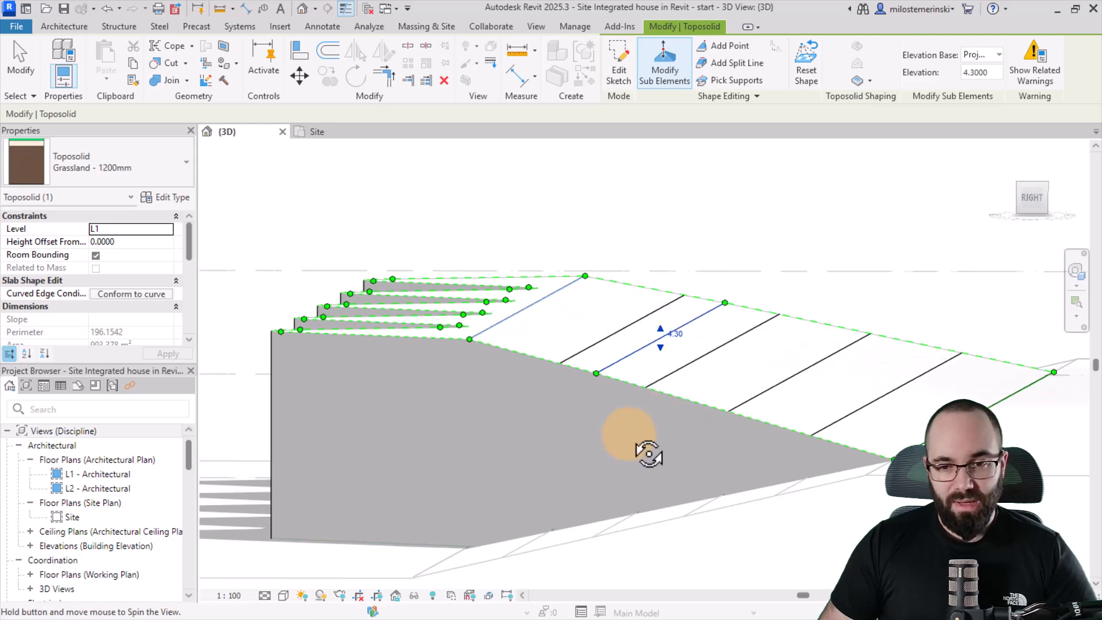
drag(629, 435, 629, 394)
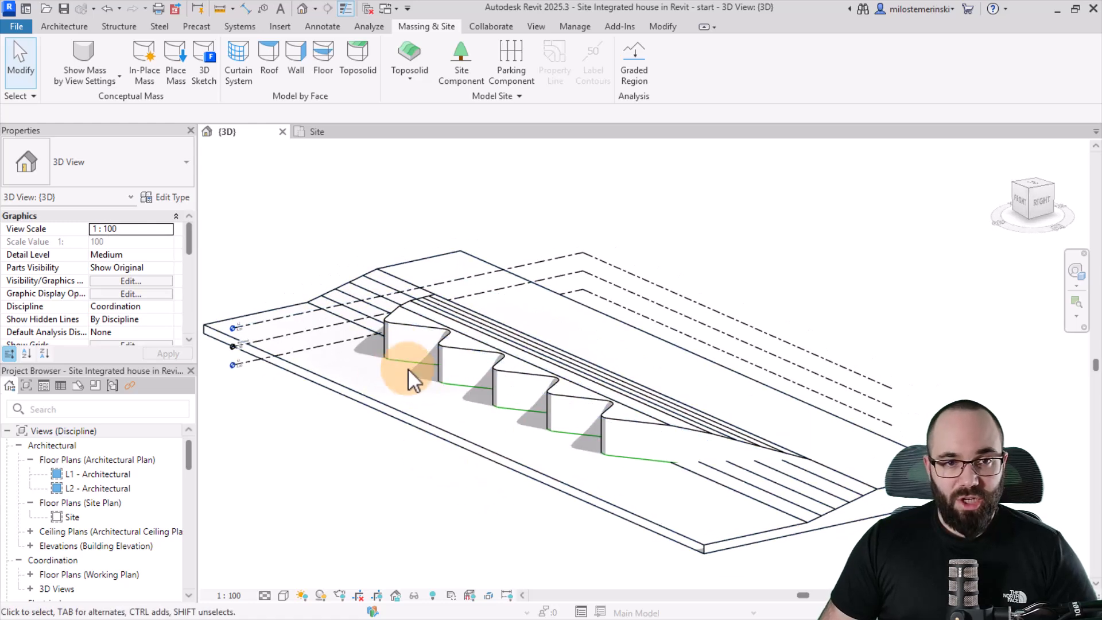
click(662, 26)
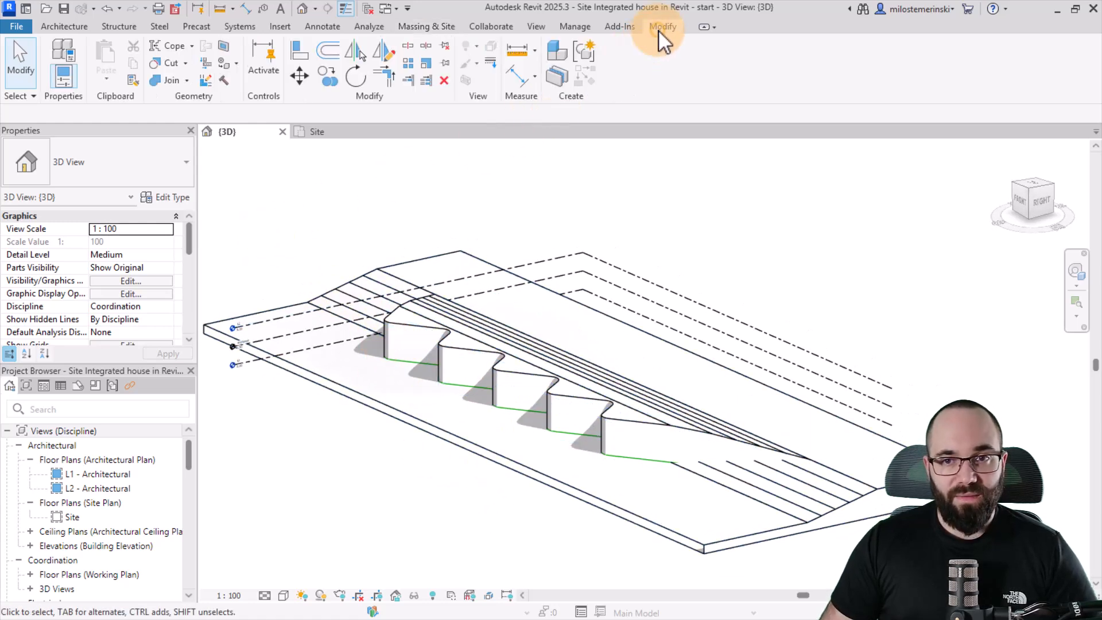
mouse_move(167, 81)
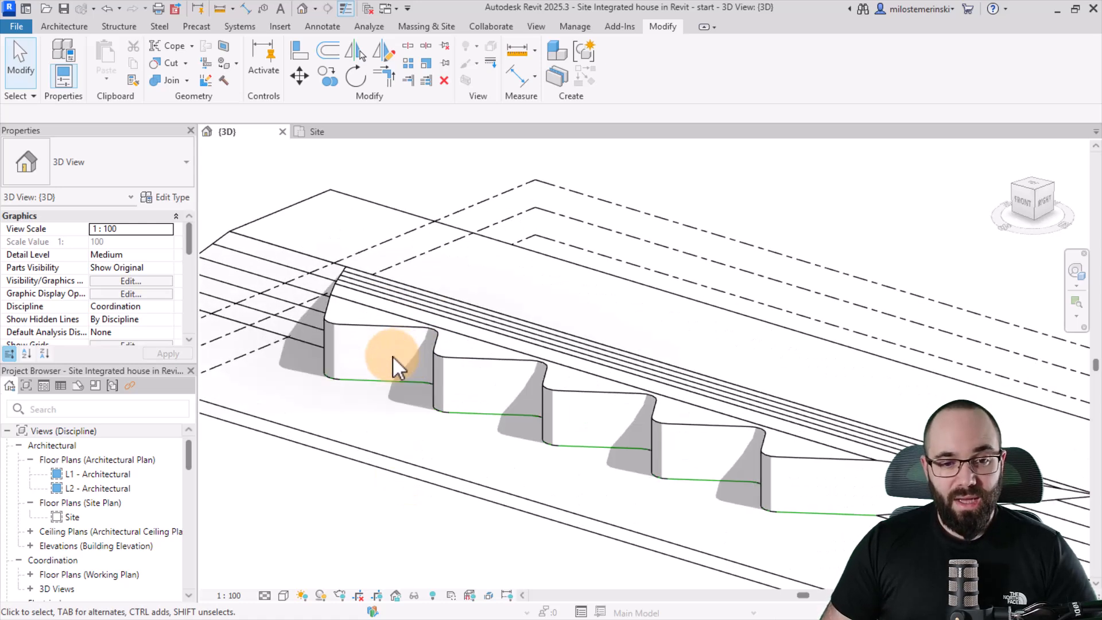
Draw Generic - 300mm walls up to L2 by Tab-picking the wavy edge chain
click(316, 132)
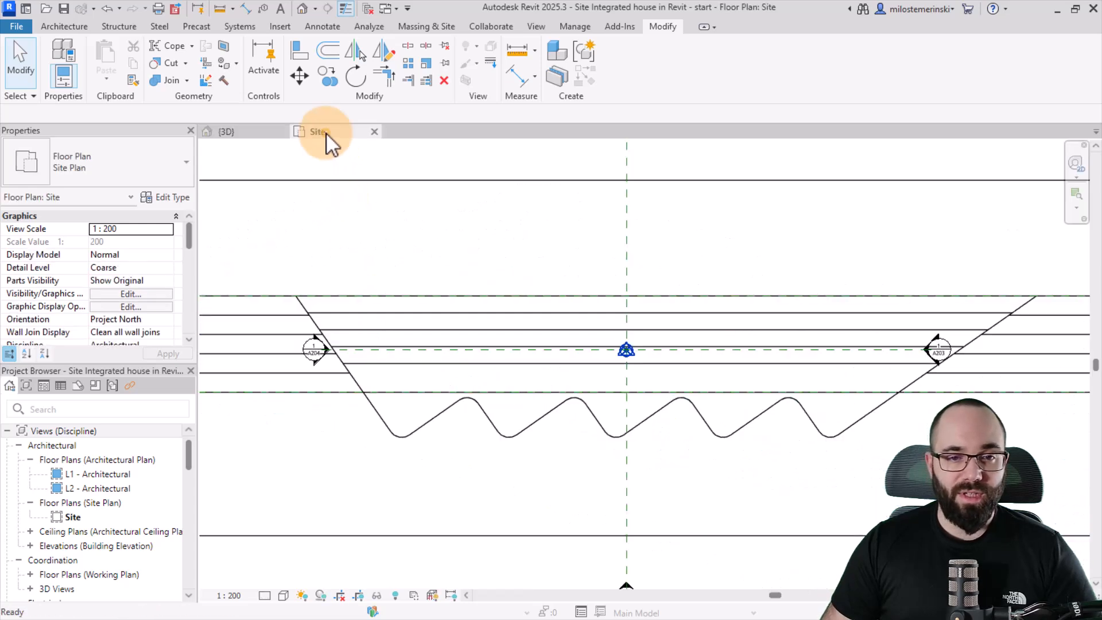
click(63, 25)
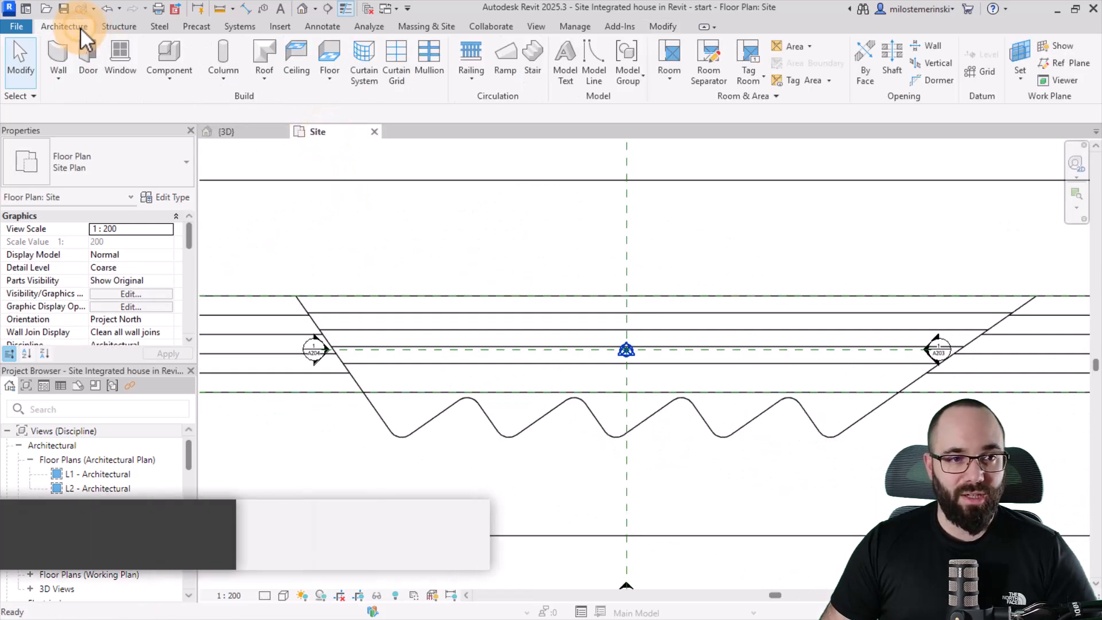
click(57, 60)
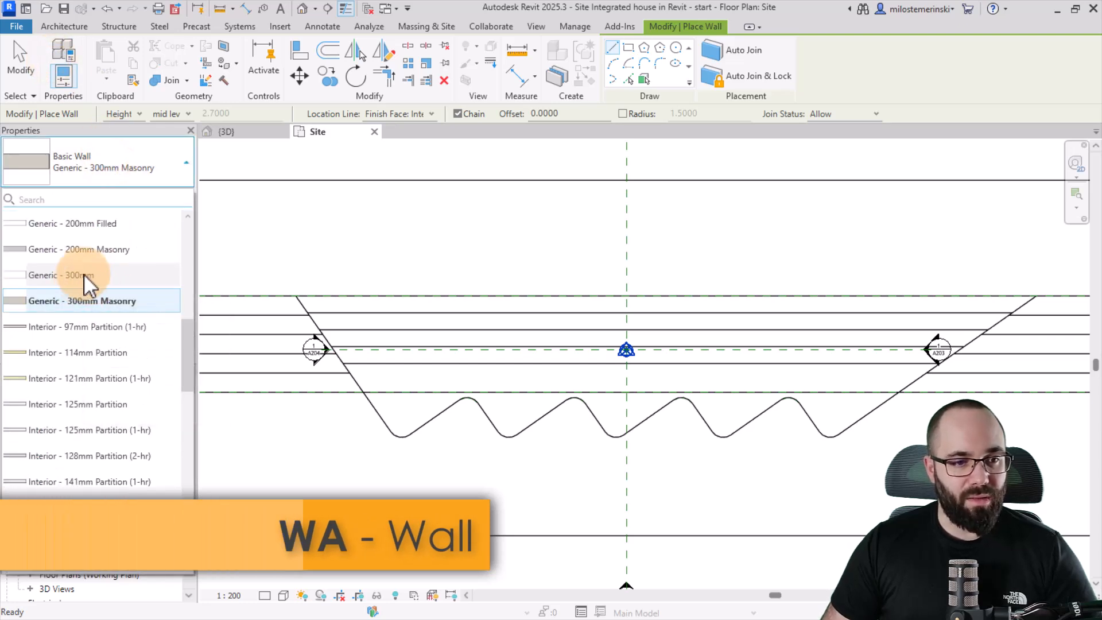
click(401, 113)
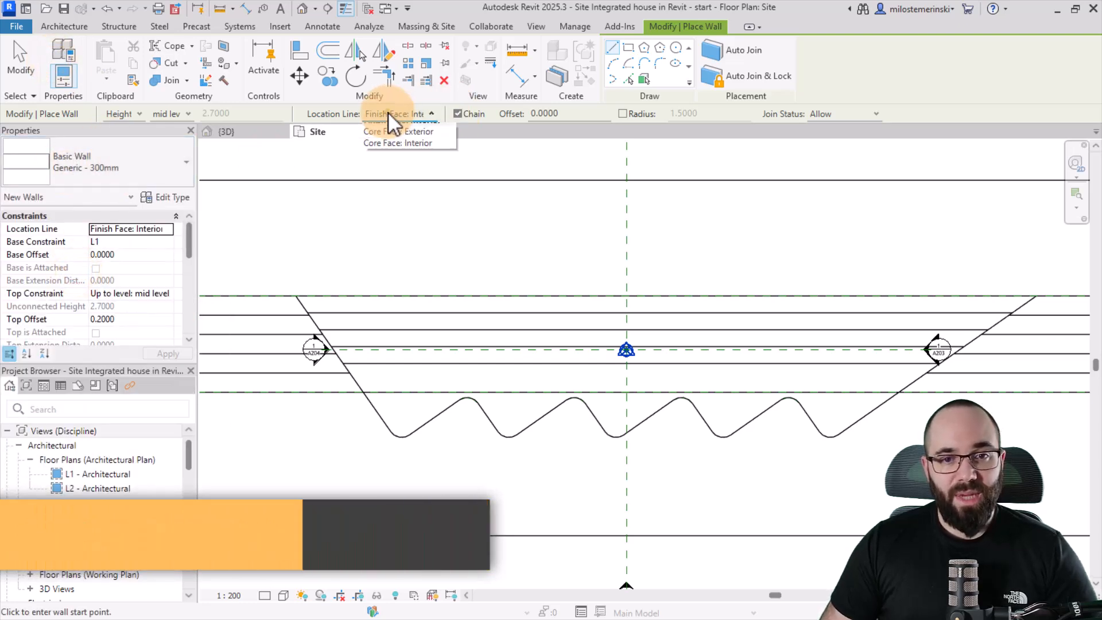
click(431, 113)
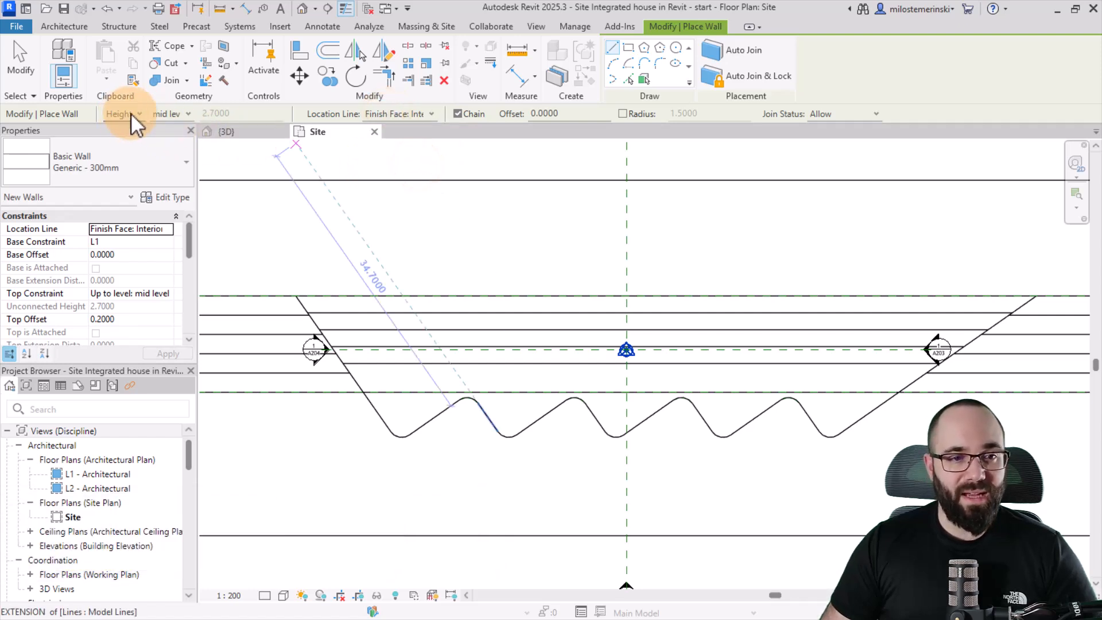
click(169, 113)
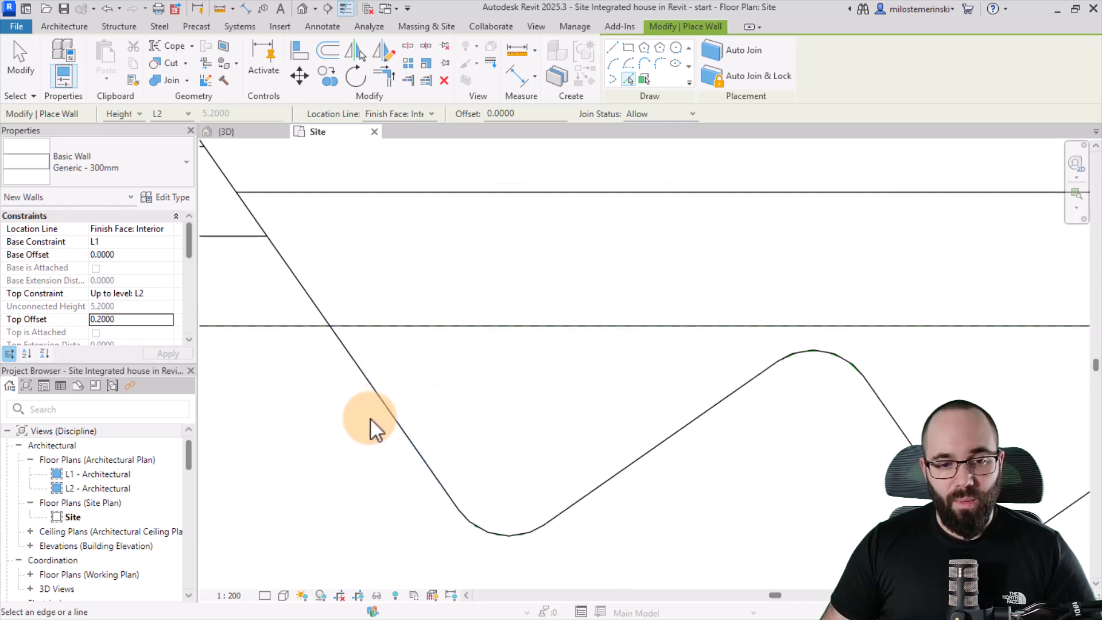
mouse_move(388, 418)
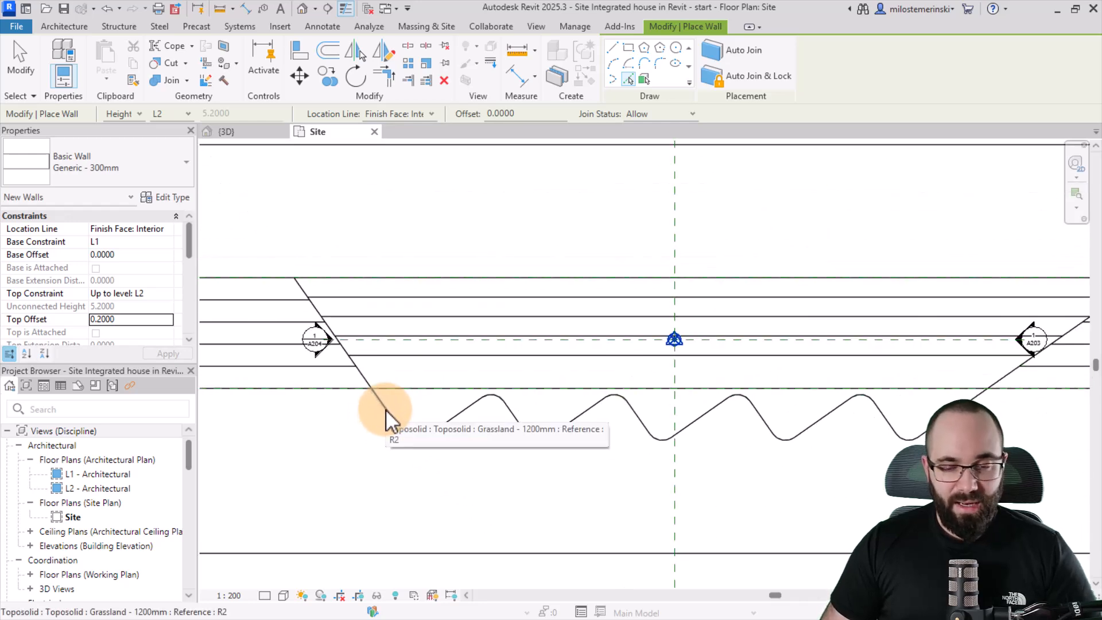
key(Tab)
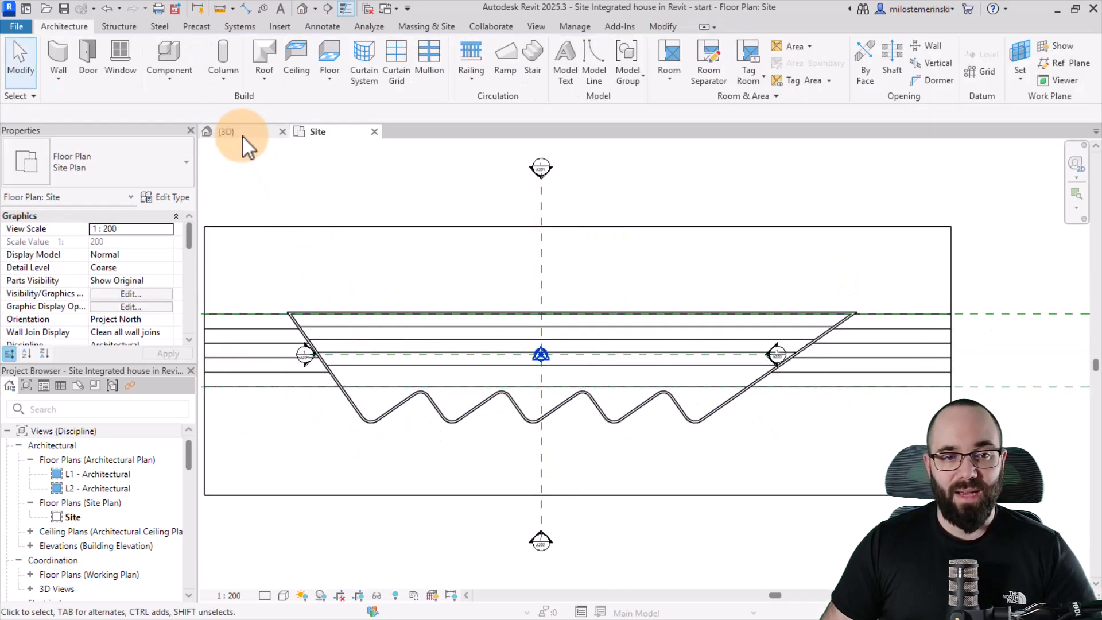
Edit the straight end wall's profile in 3D, trimming its top line to slope down
click(226, 132)
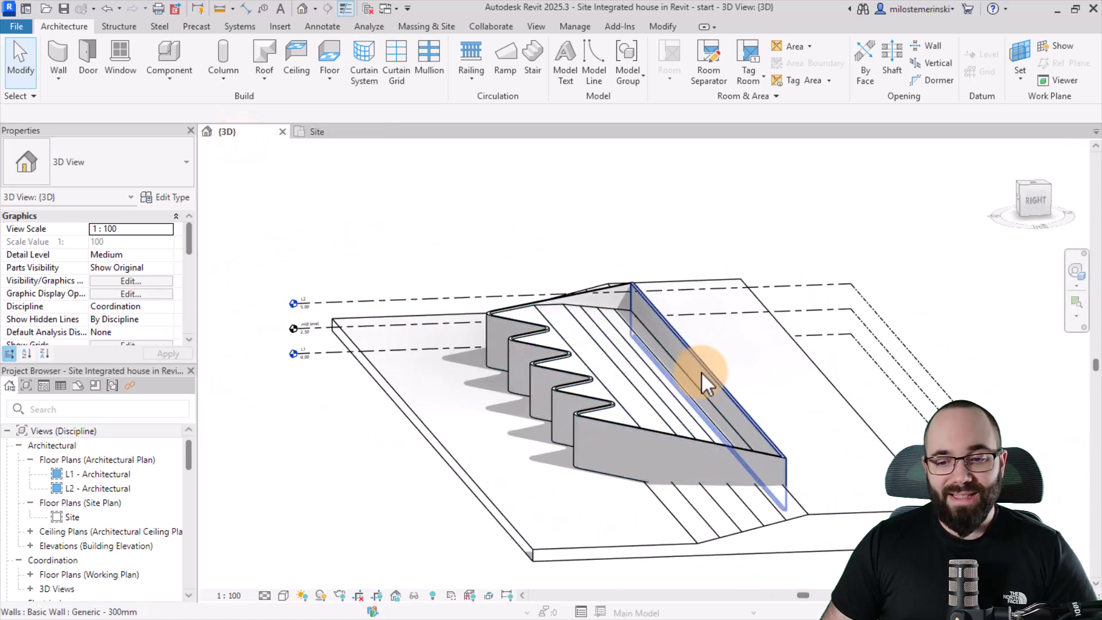
click(710, 373)
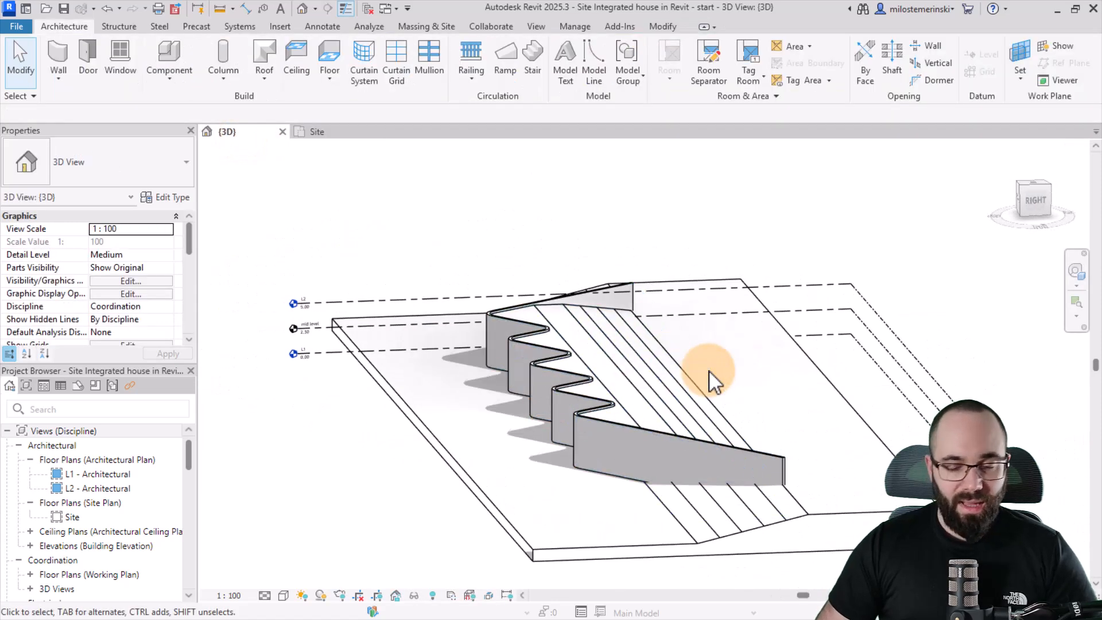
click(708, 372)
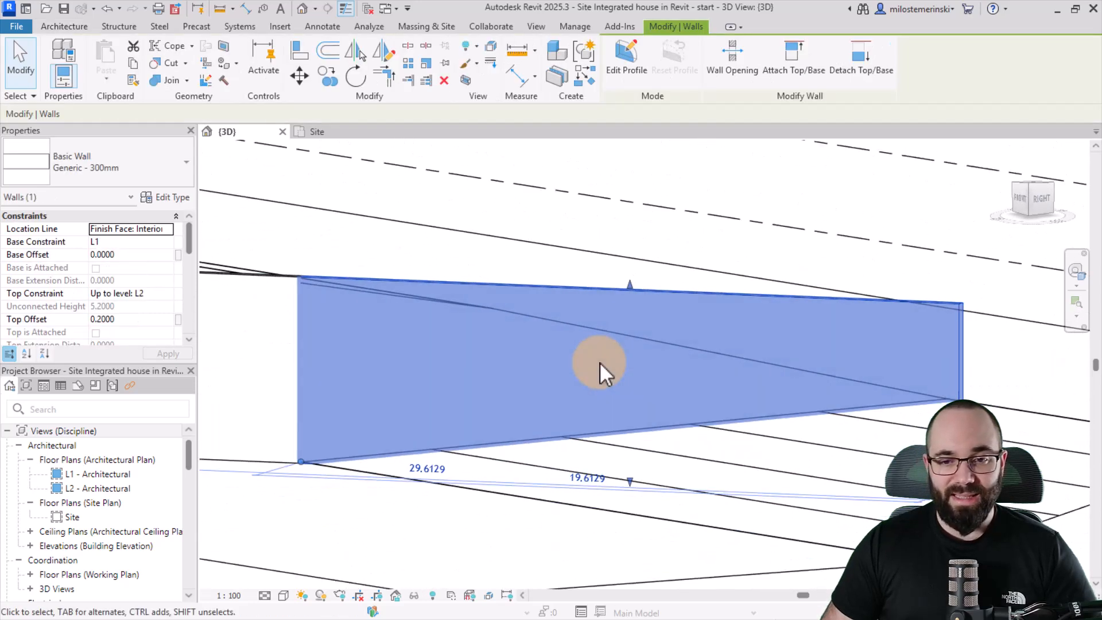
click(625, 56)
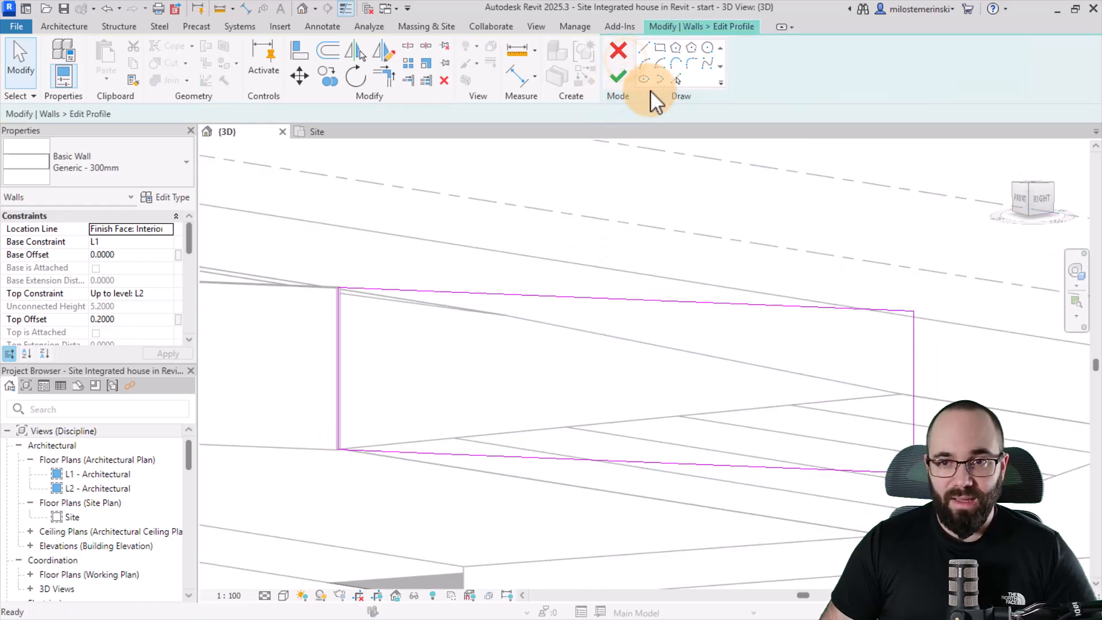
click(676, 79)
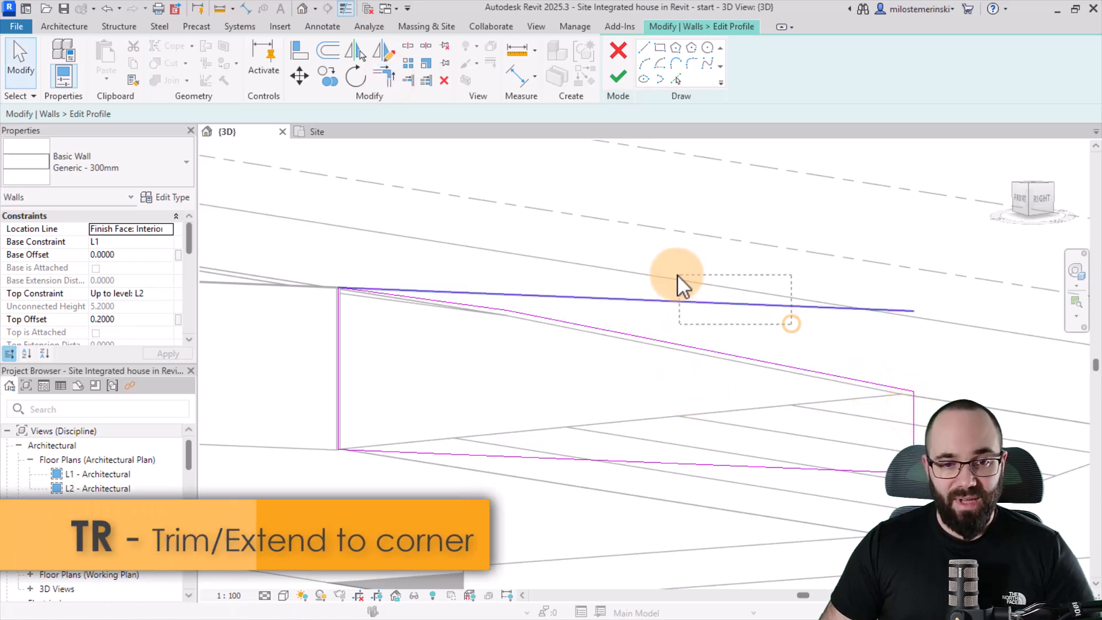
click(617, 76)
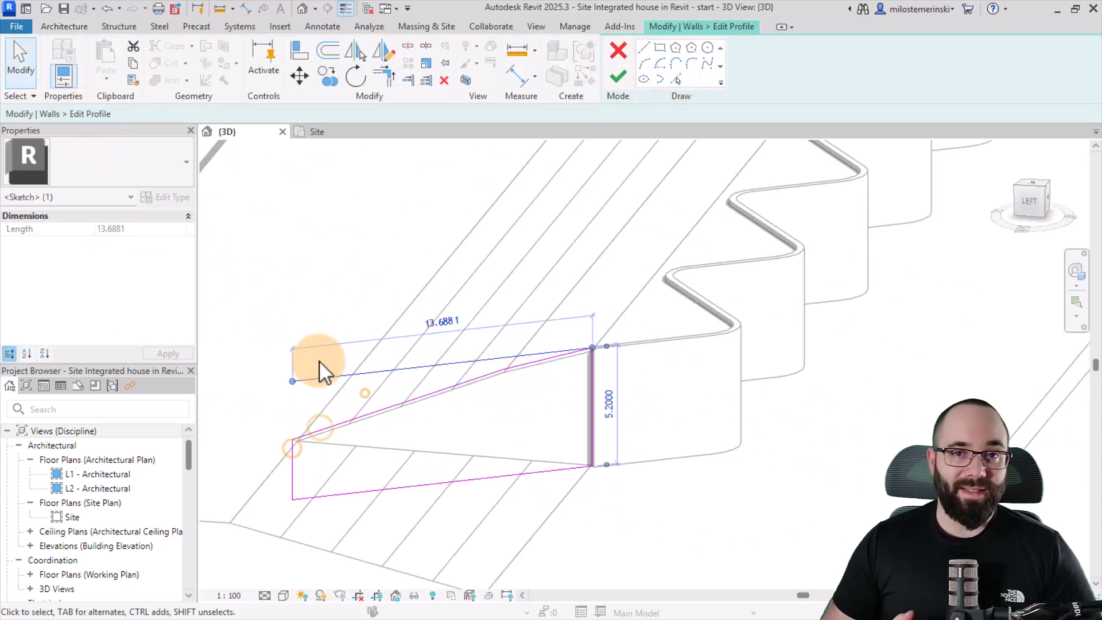
click(617, 76)
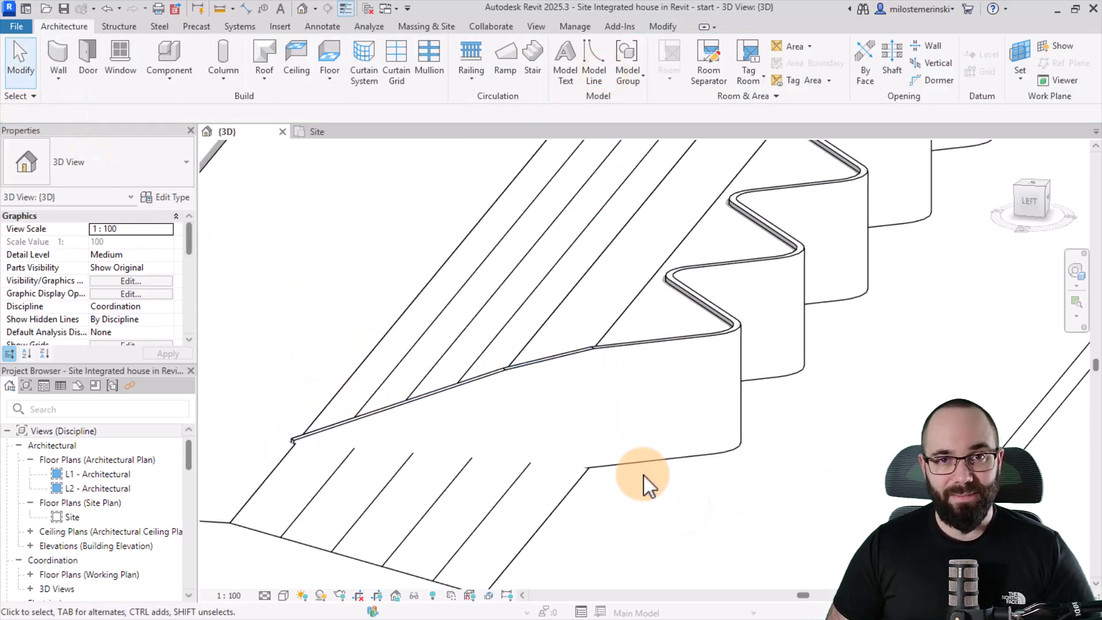
mouse_move(369, 239)
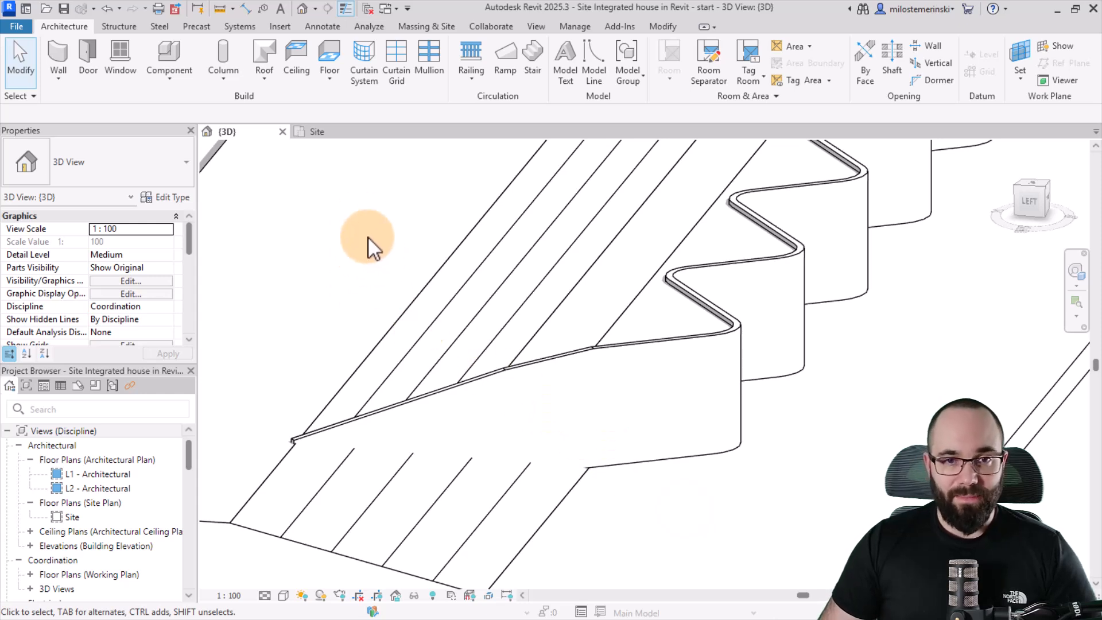
click(661, 26)
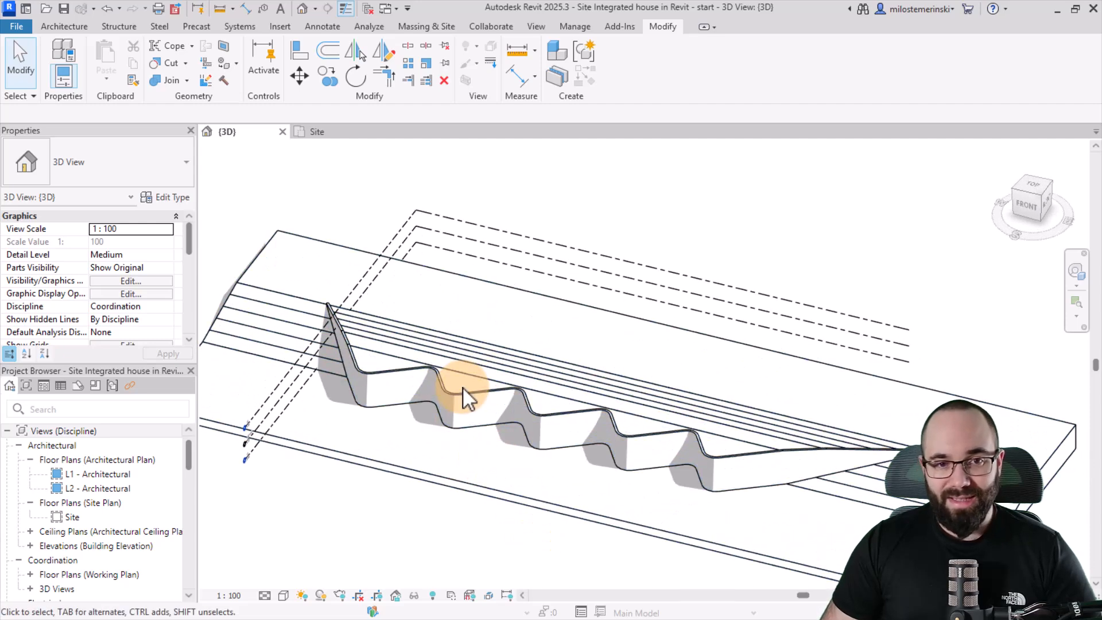
Open Section 1 to check the wall against the terrain, then return to the Site plan
click(317, 131)
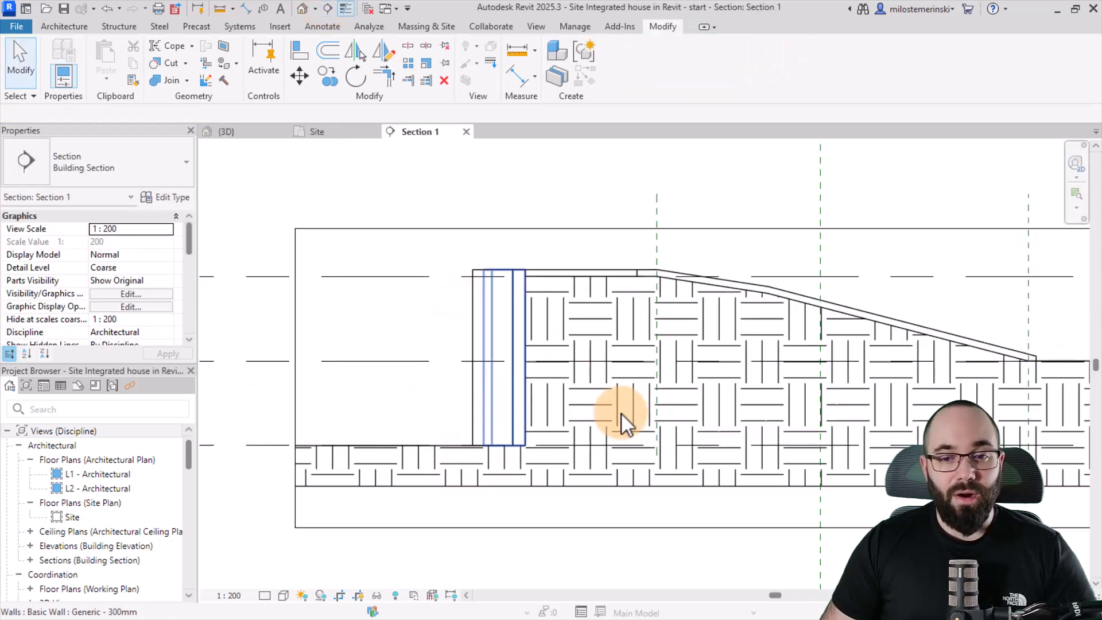
mouse_move(626, 422)
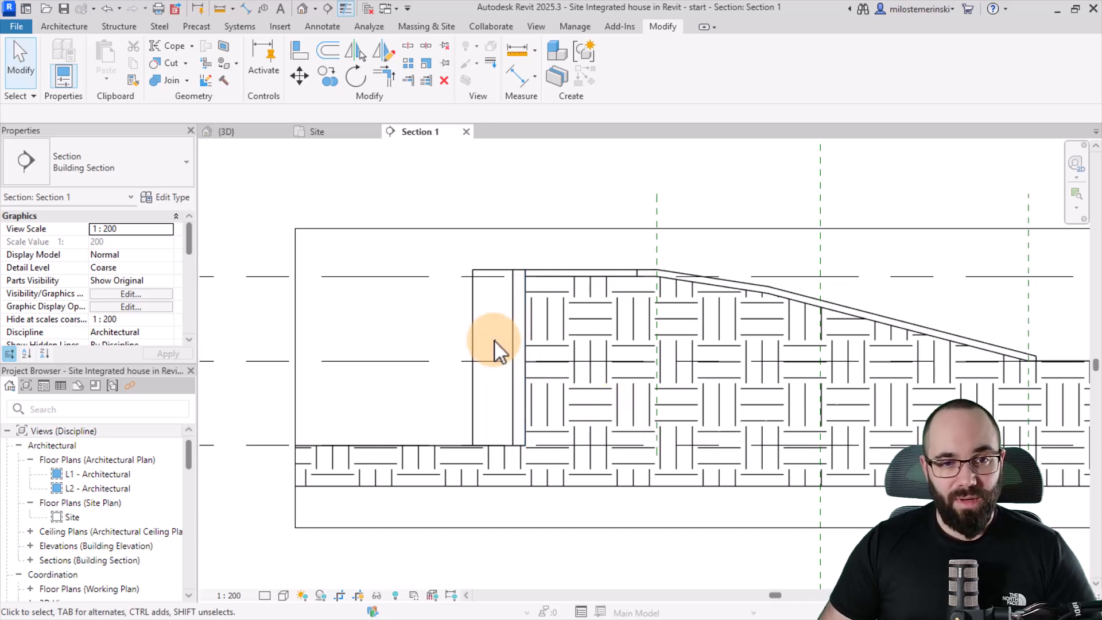
click(317, 131)
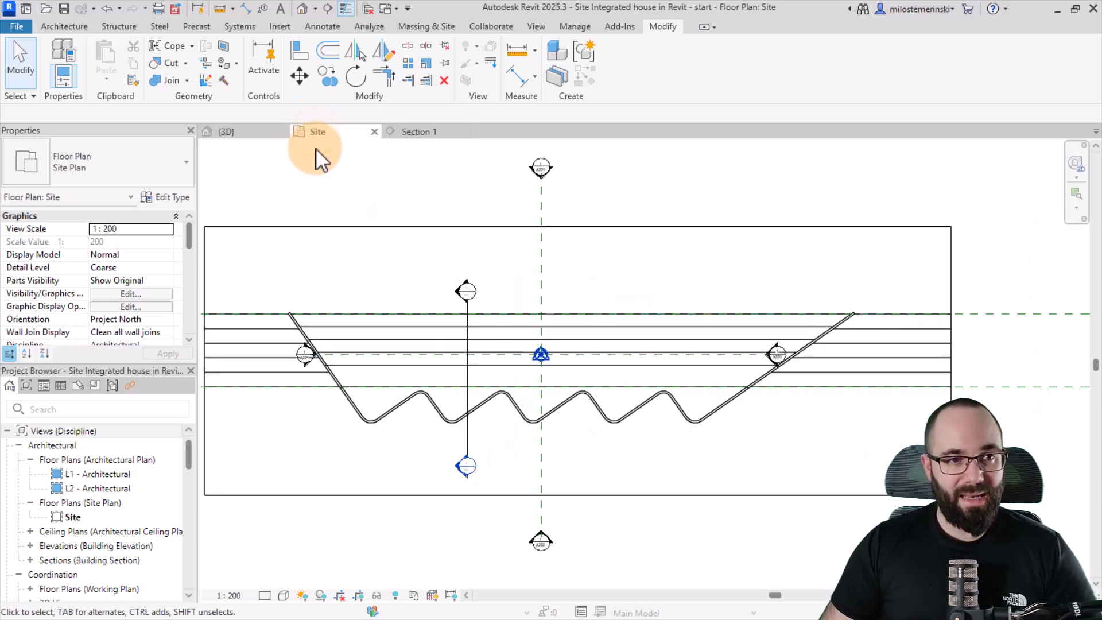
click(64, 26)
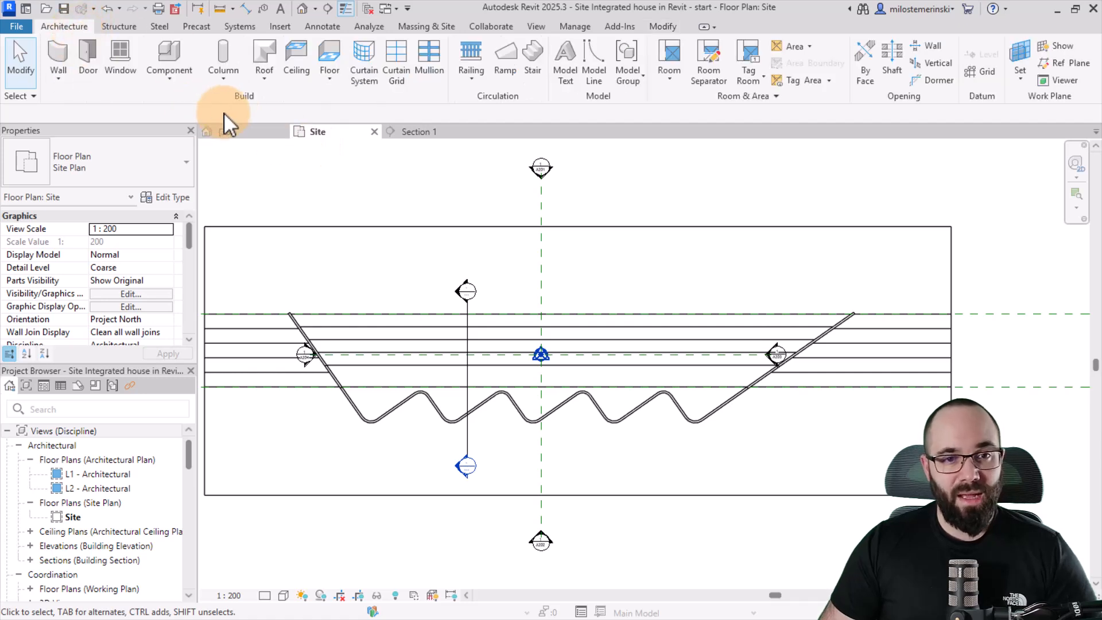
Start an in-place model in the Toposolid category and accept its name
click(168, 62)
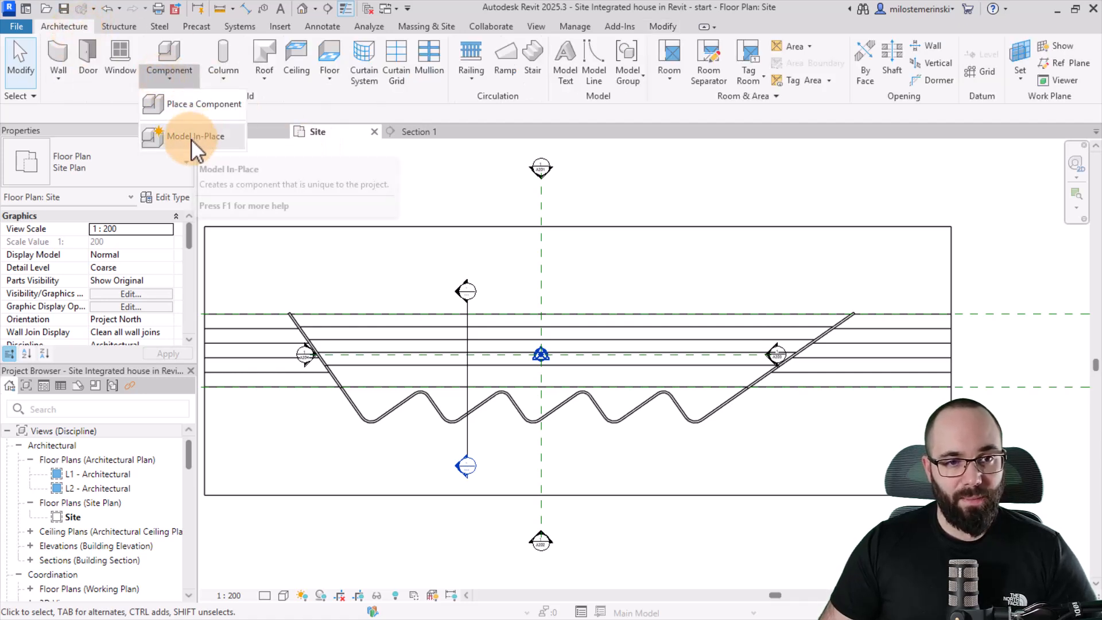
click(195, 136)
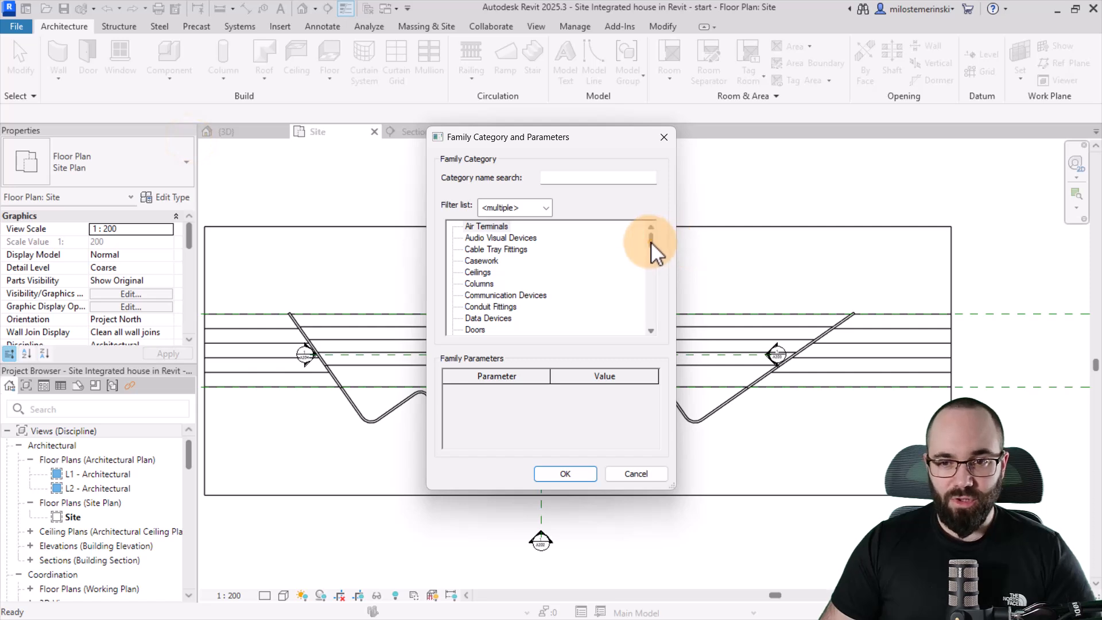
scroll(down, 3)
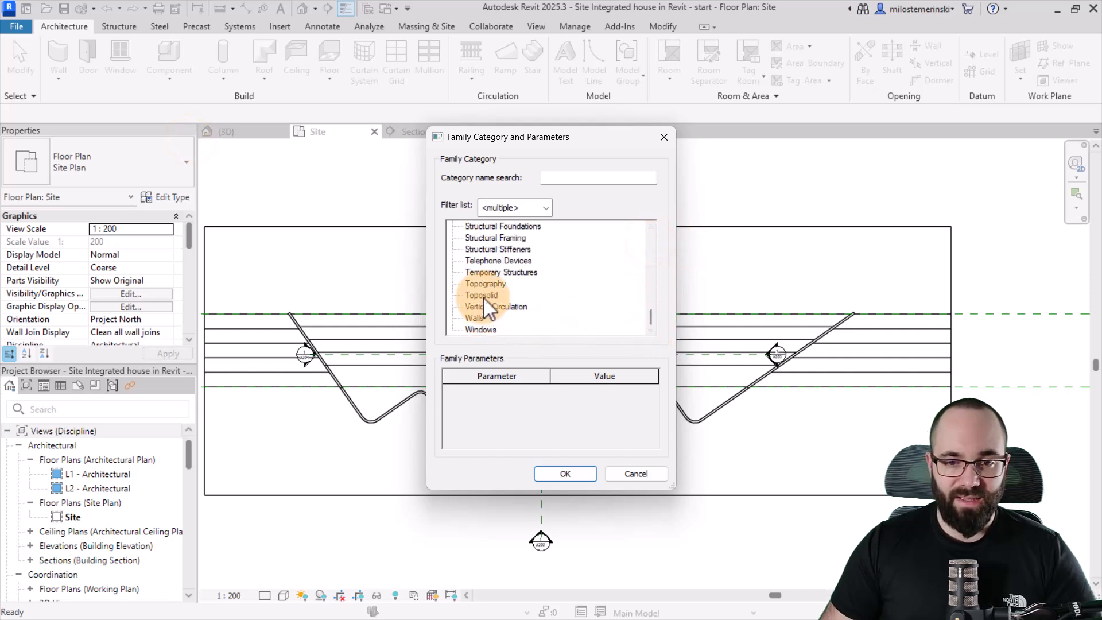
click(565, 473)
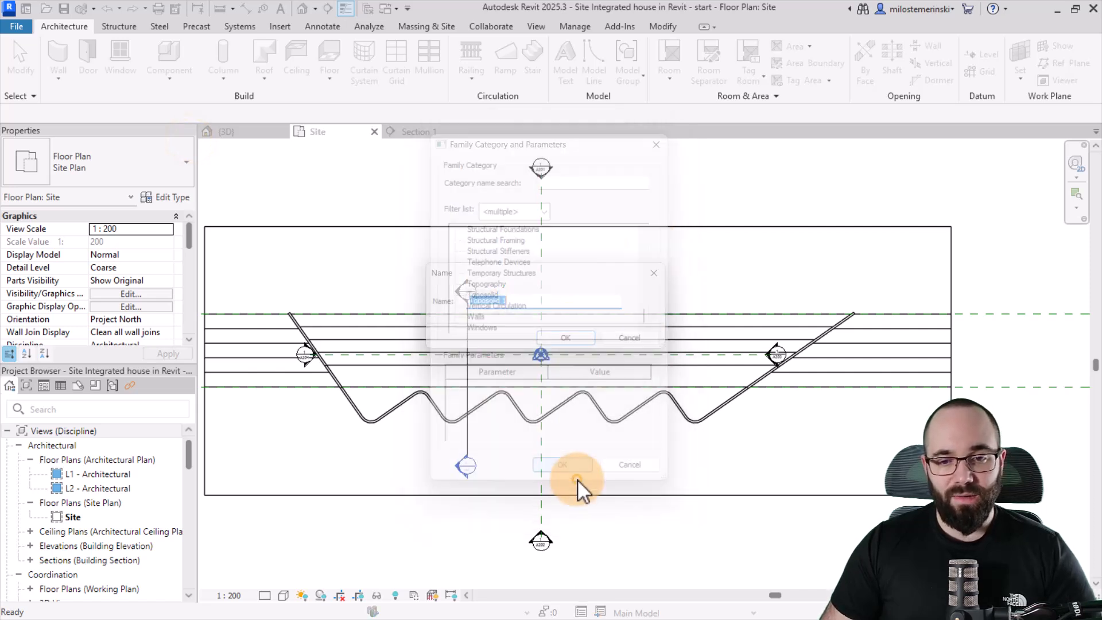
click(565, 338)
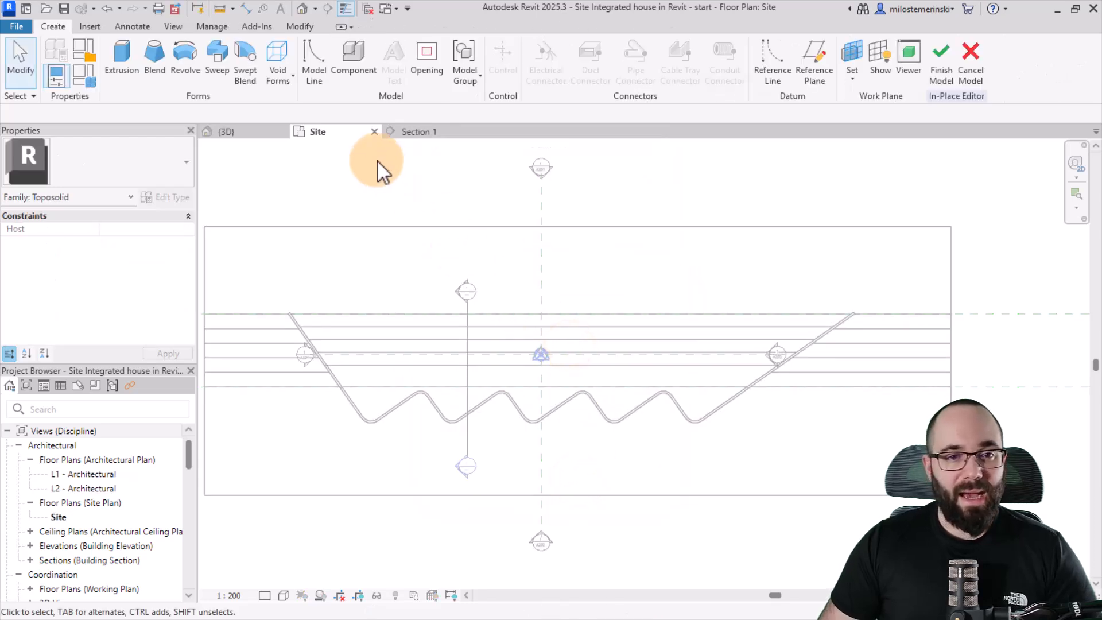
mouse_move(277, 60)
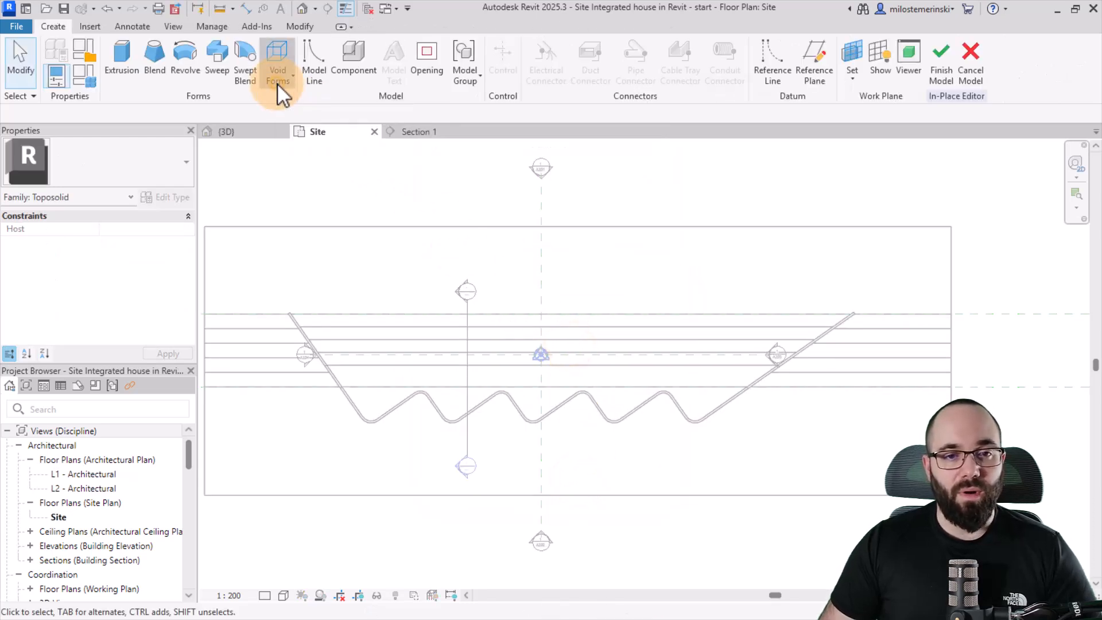
Begin a void extrusion with the Tab-picked wavy wall chain as its outline
click(277, 60)
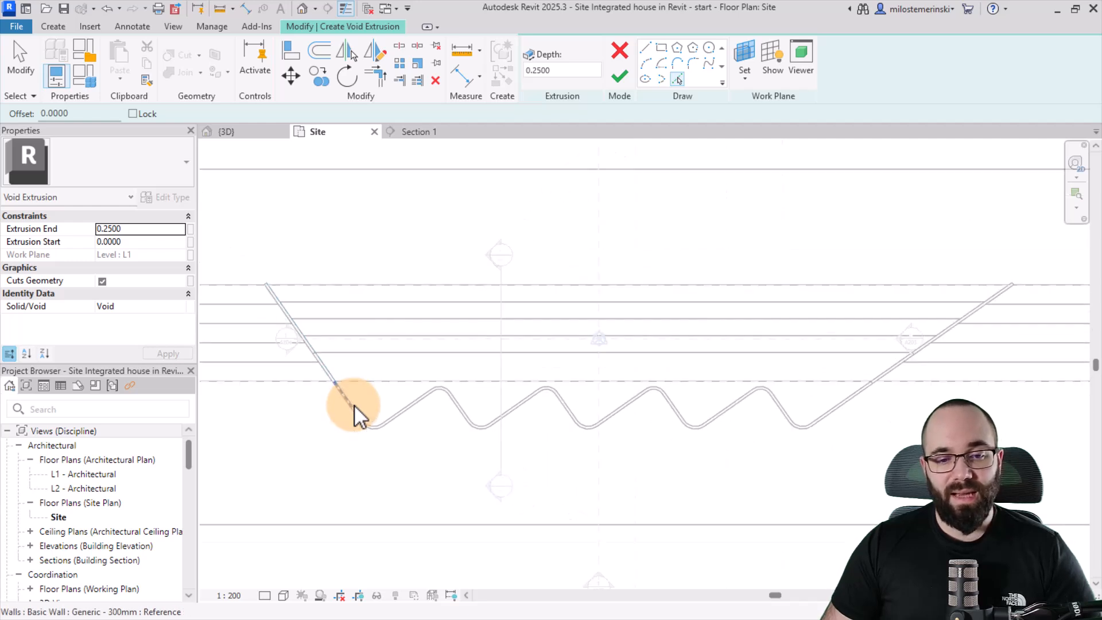
key(Tab)
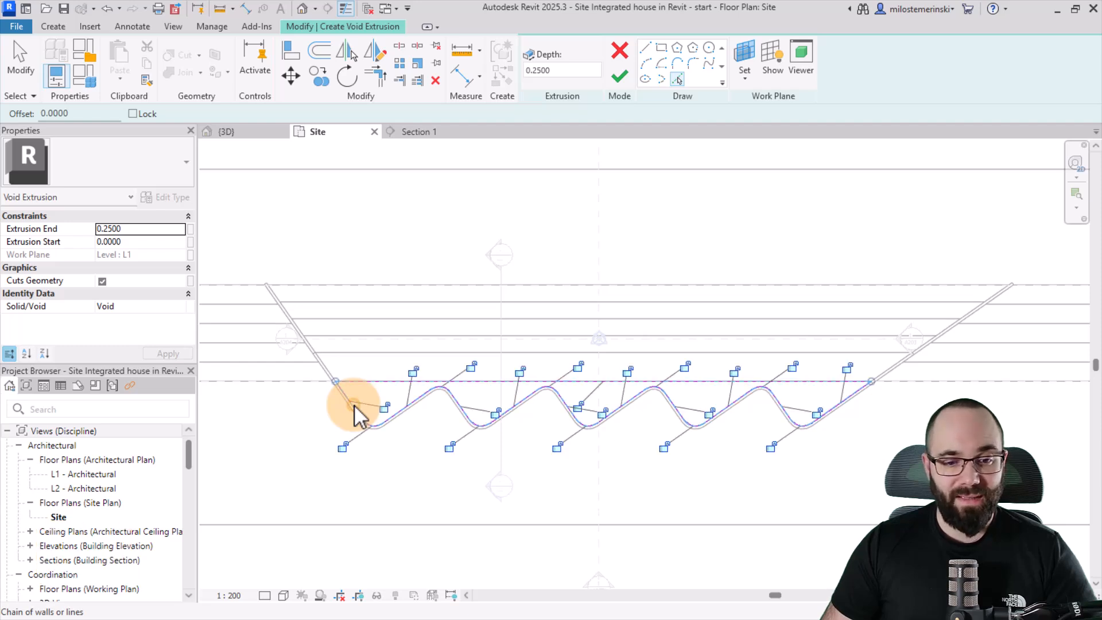
click(358, 383)
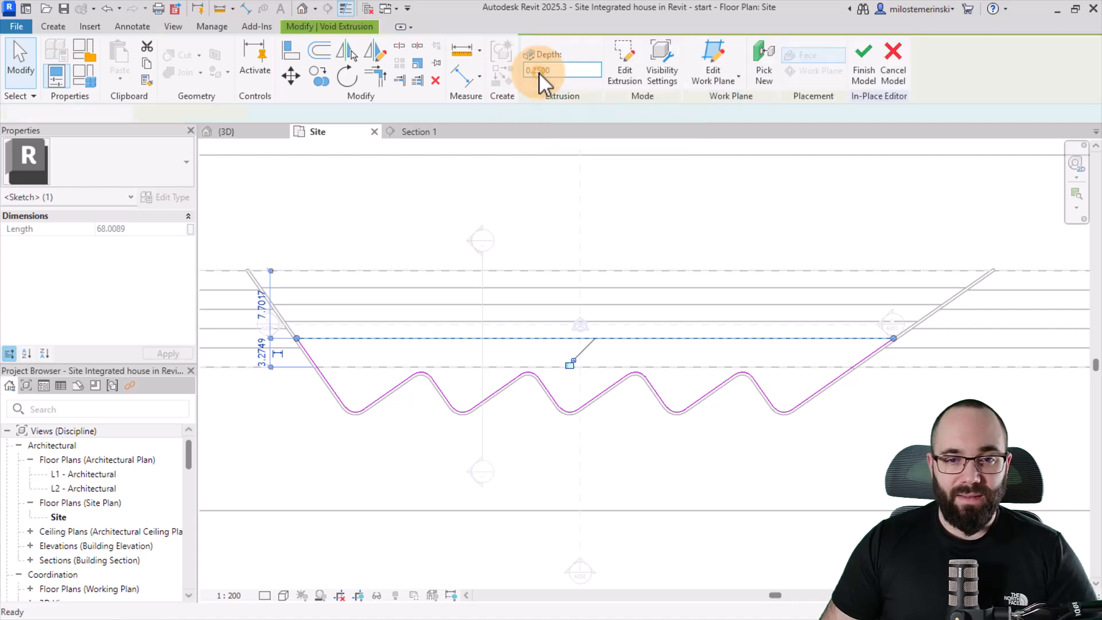
Set the void extrusion depth and cut both sloped toposolids with the void
click(419, 132)
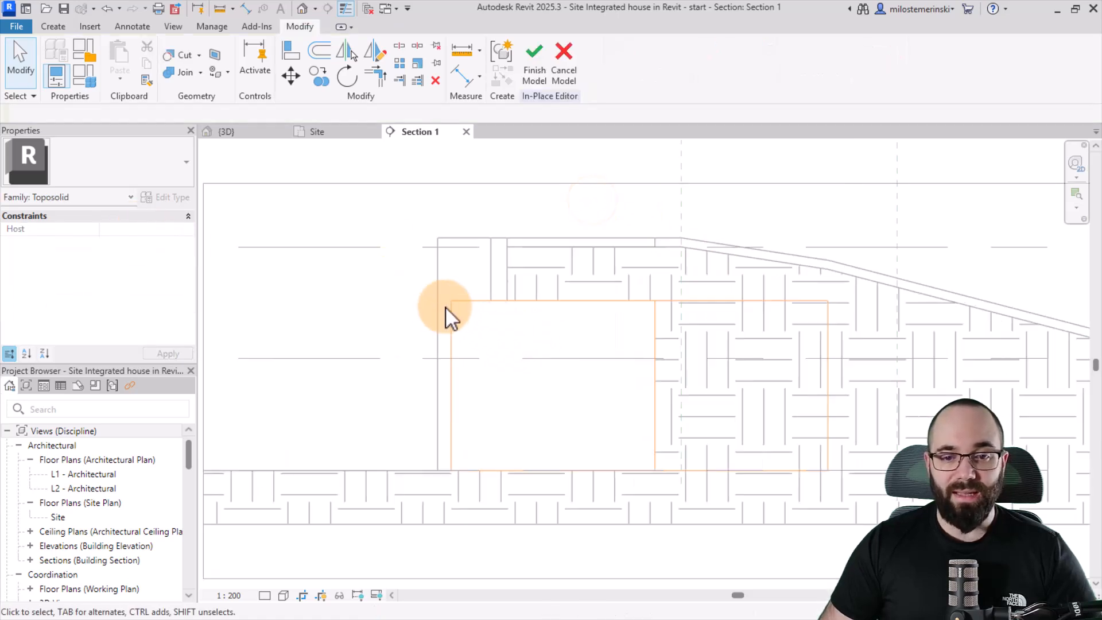
mouse_move(780, 390)
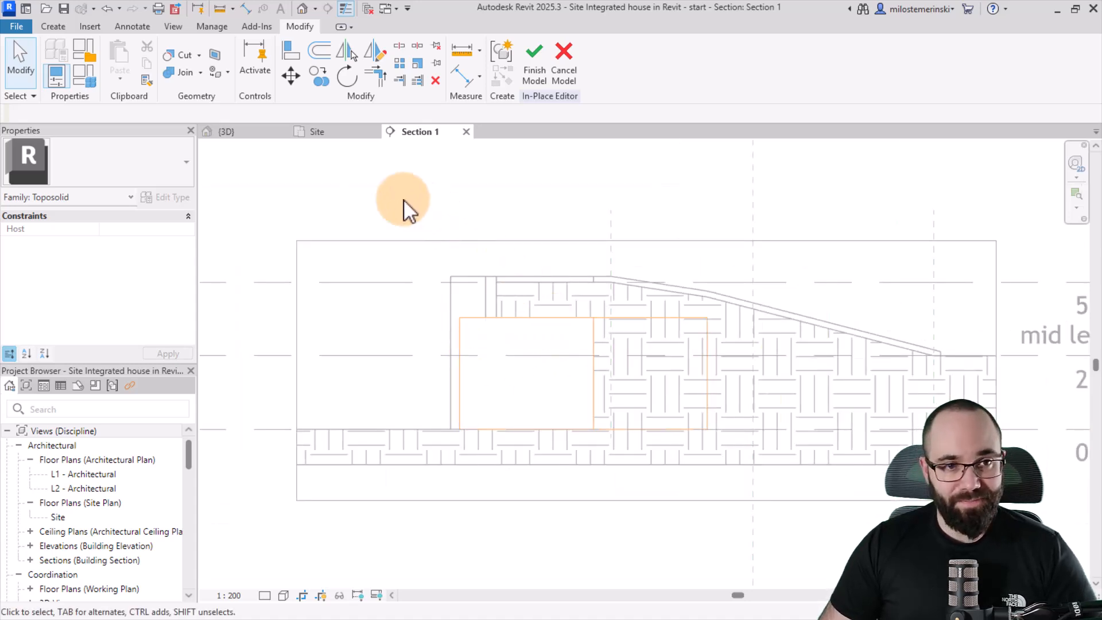
click(681, 295)
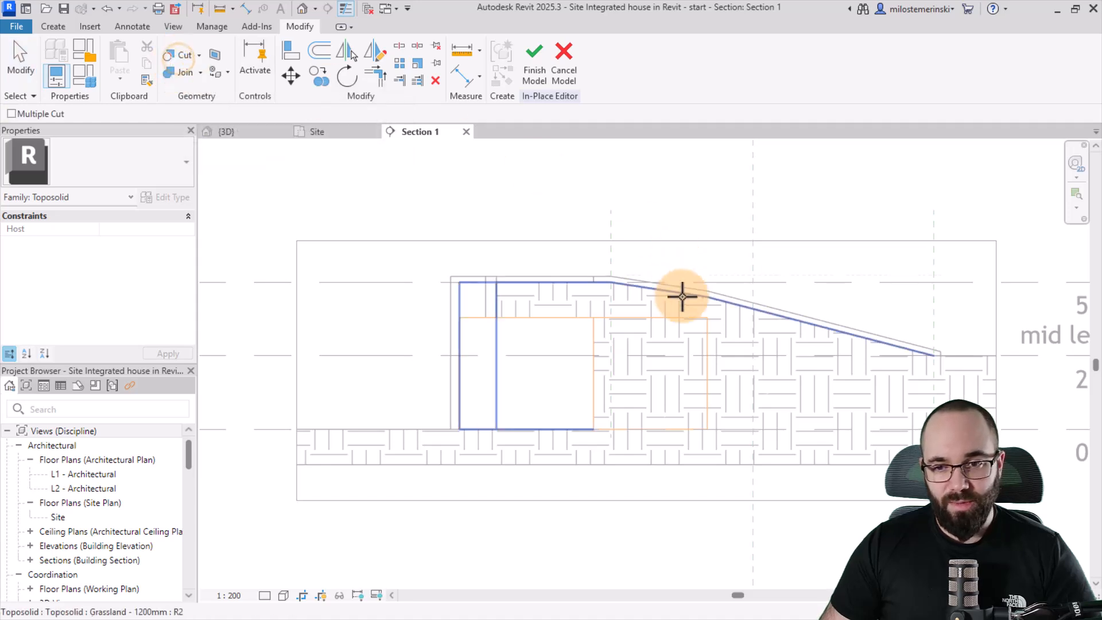
click(680, 295)
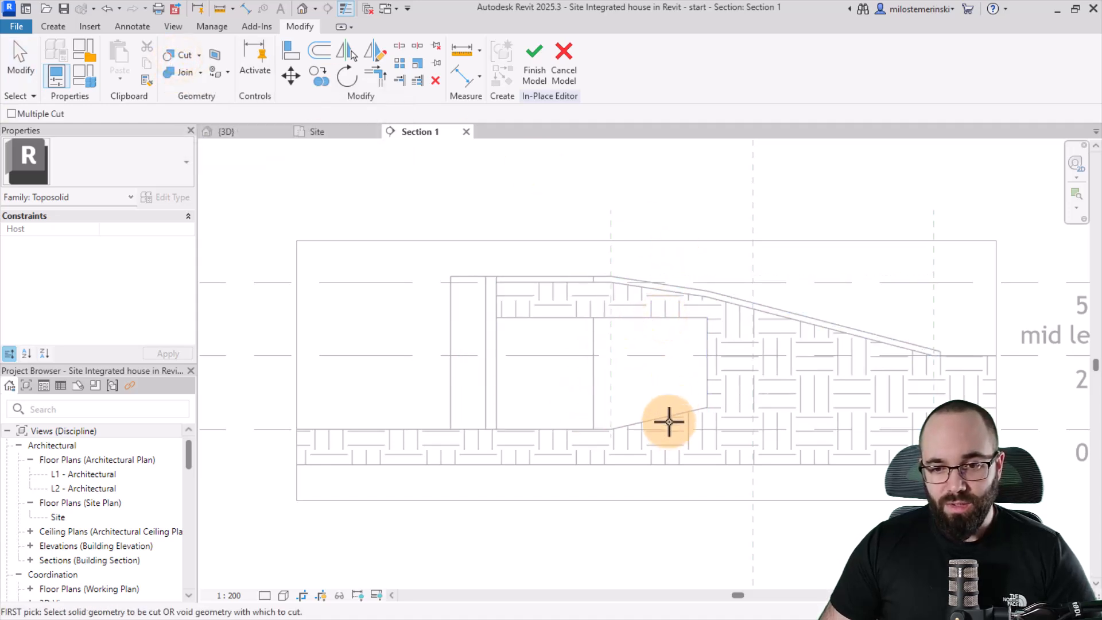
click(668, 421)
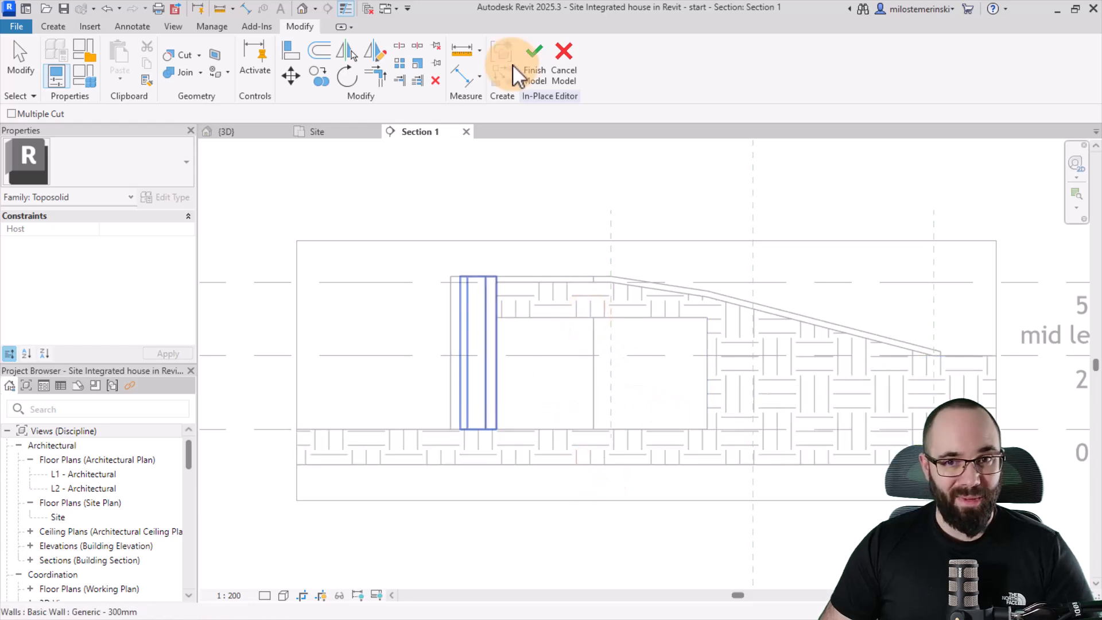
Finish the in-place void model and select the toposolid to check the hollowed shape
click(533, 63)
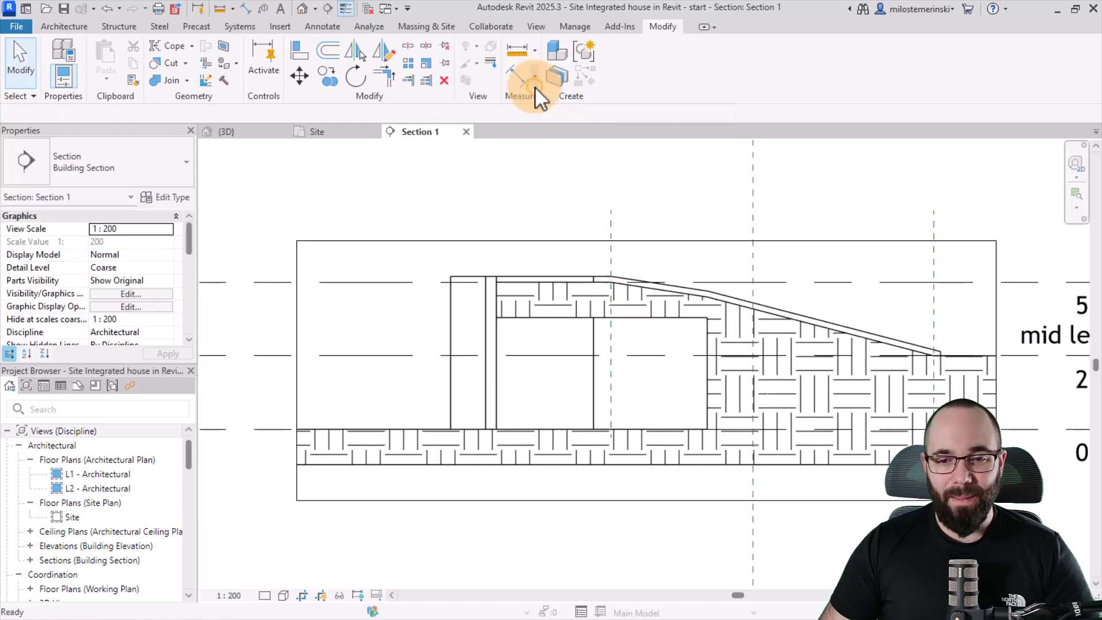
click(496, 295)
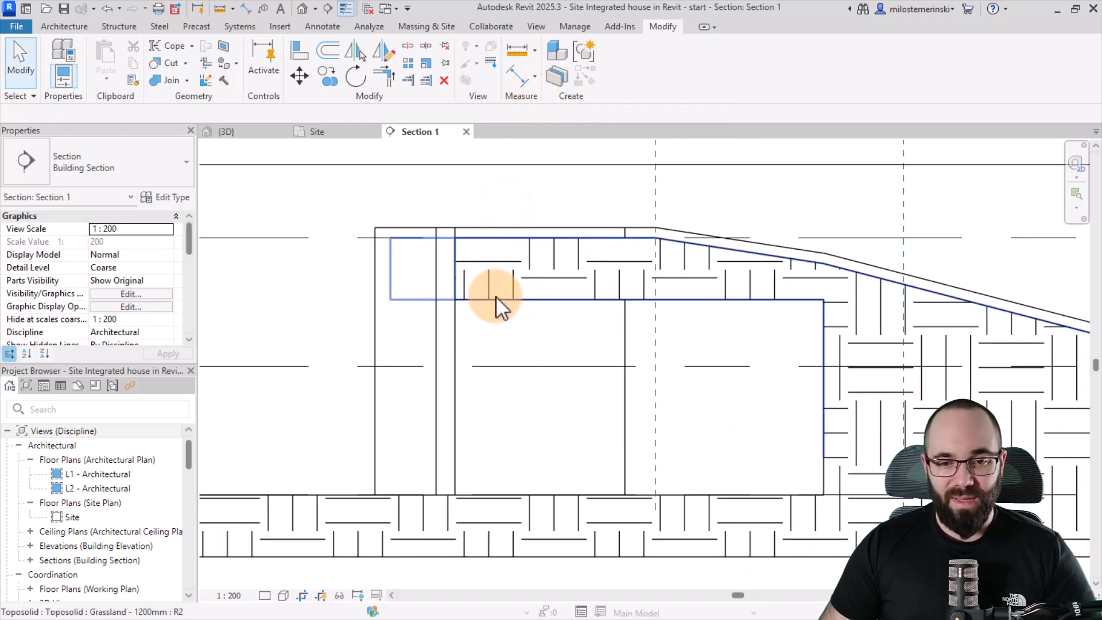
click(495, 288)
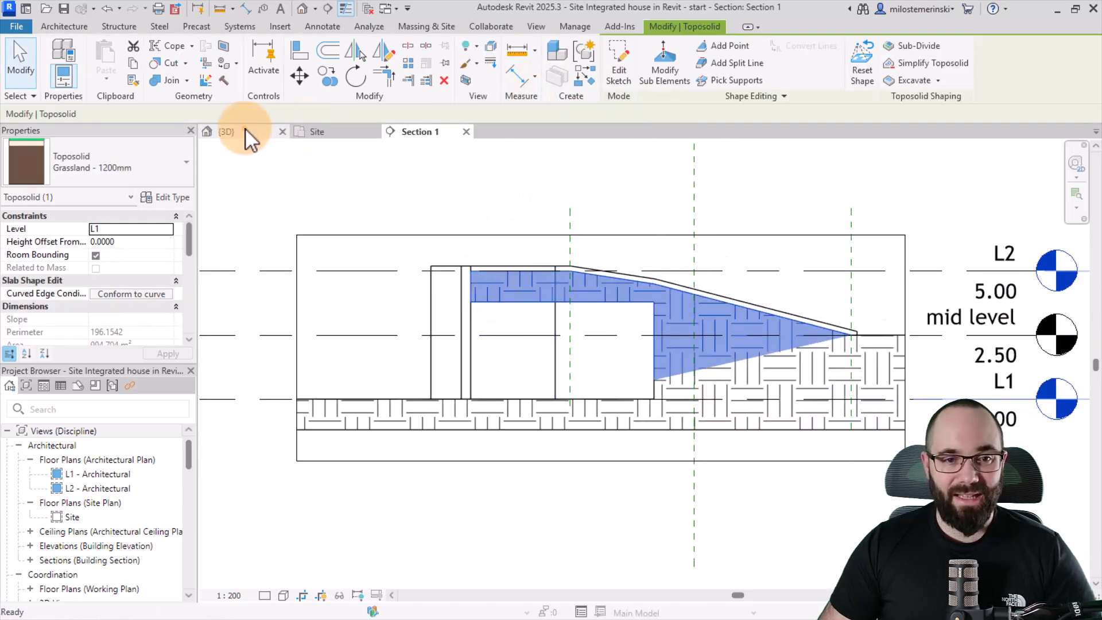
Enable Section Box in the {3D} view's properties and select the box to resize it
click(226, 131)
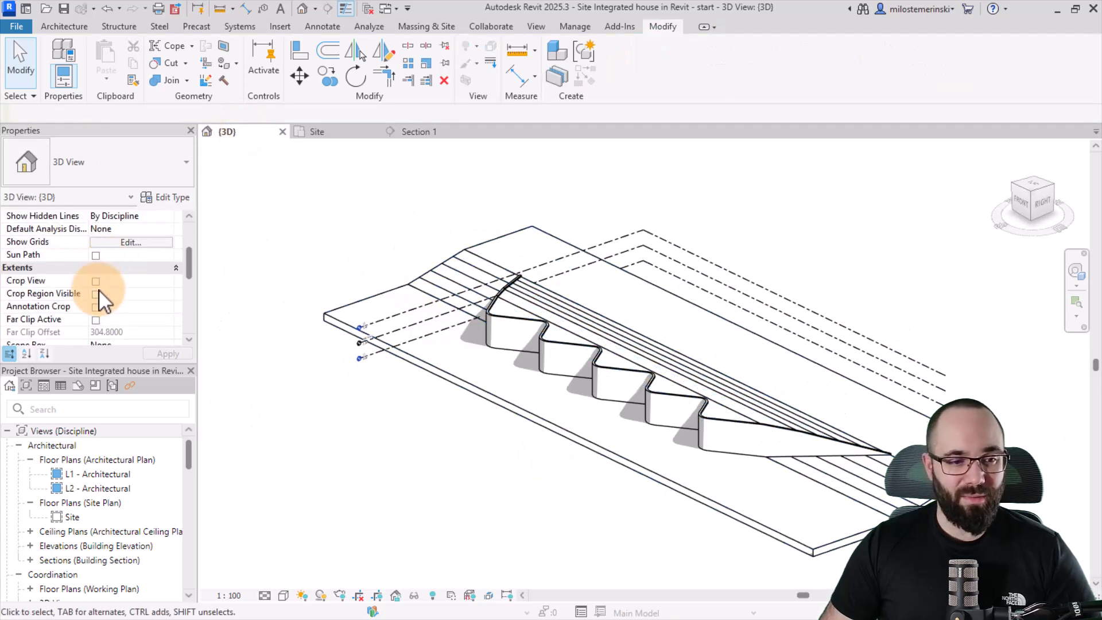
click(96, 293)
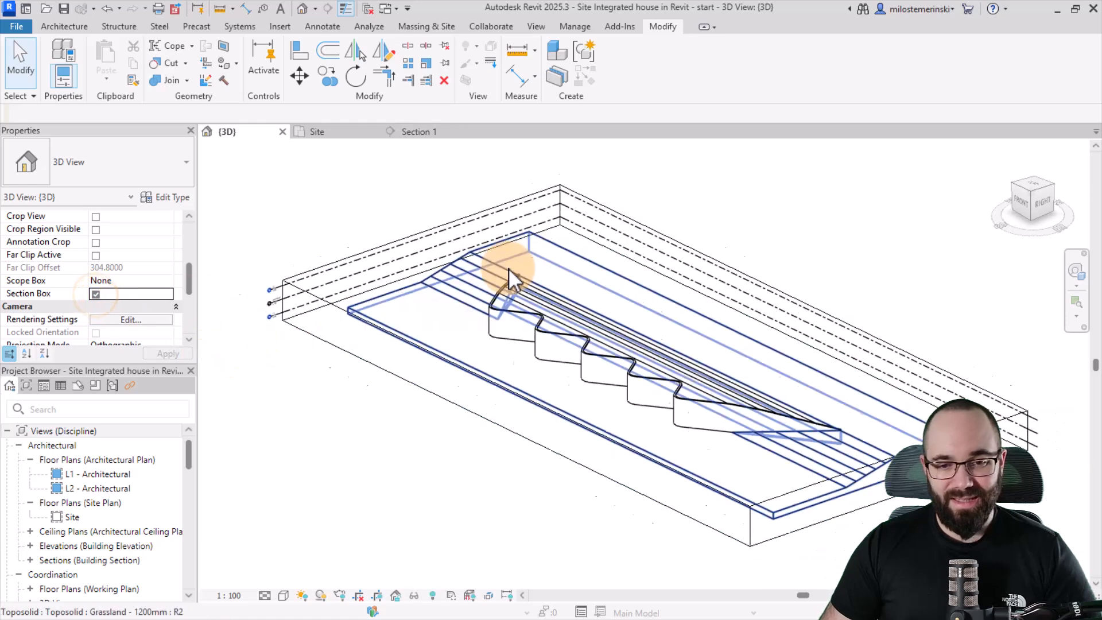
click(513, 281)
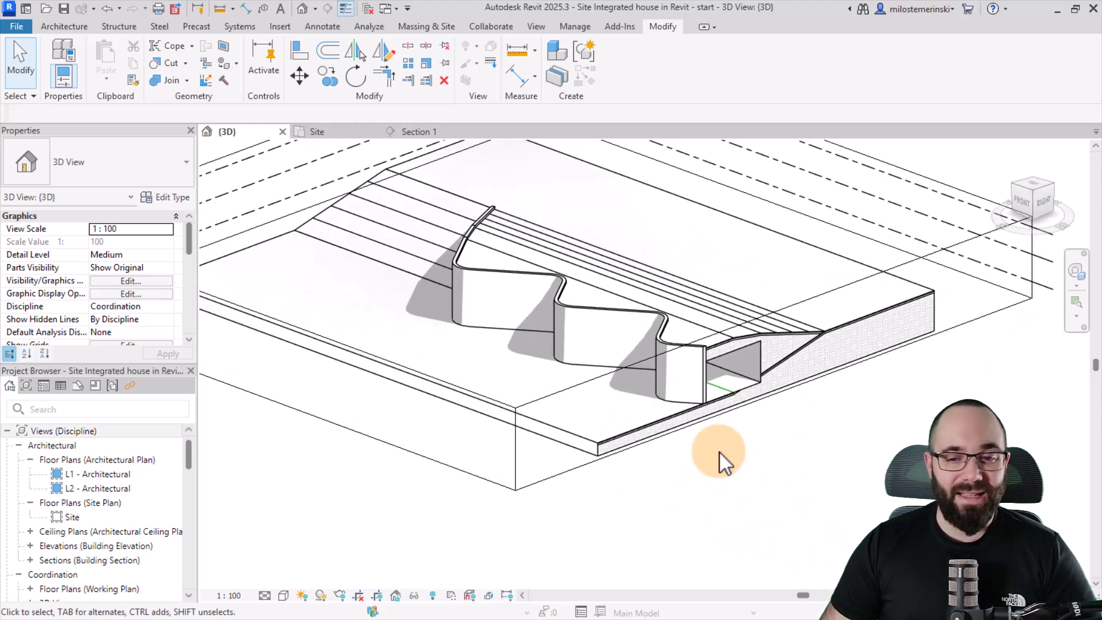
click(717, 453)
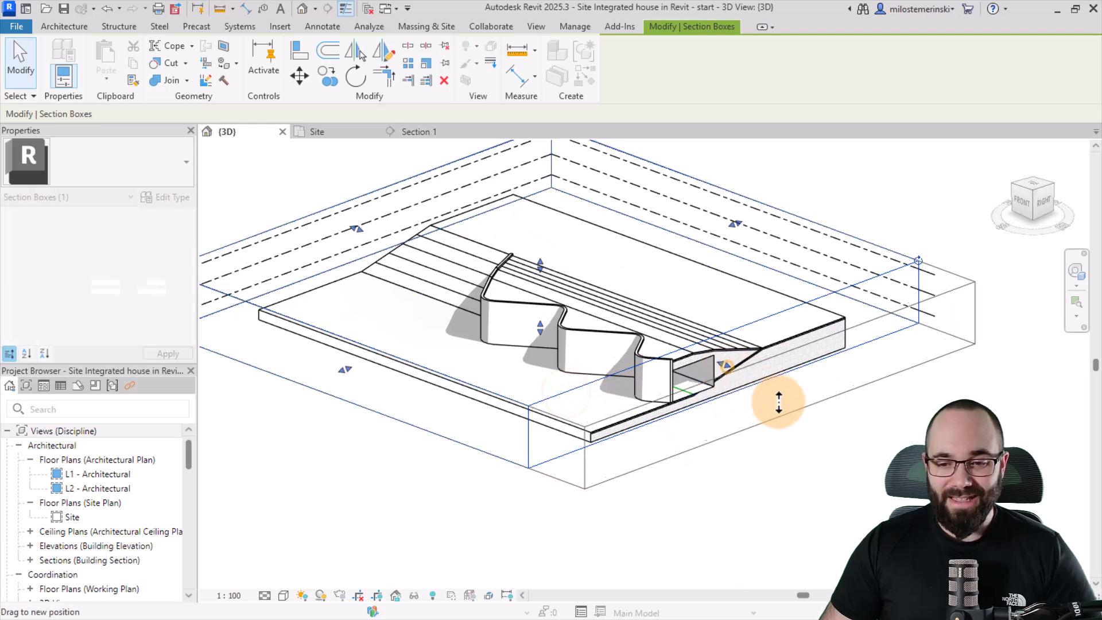